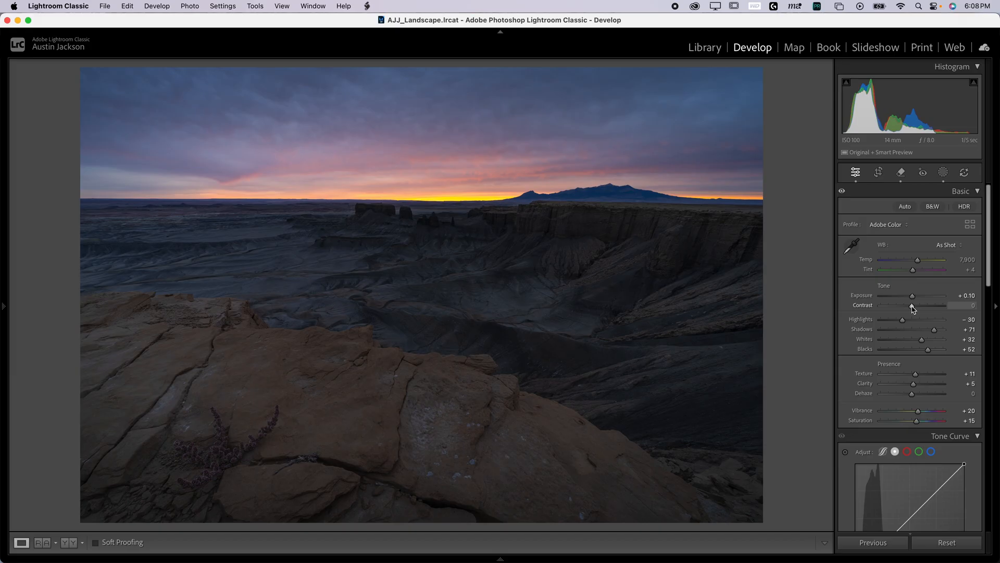
Raise the Contrast slider, try maximum Shadows, then undo the shadows increase.
drag(911, 304, 928, 305)
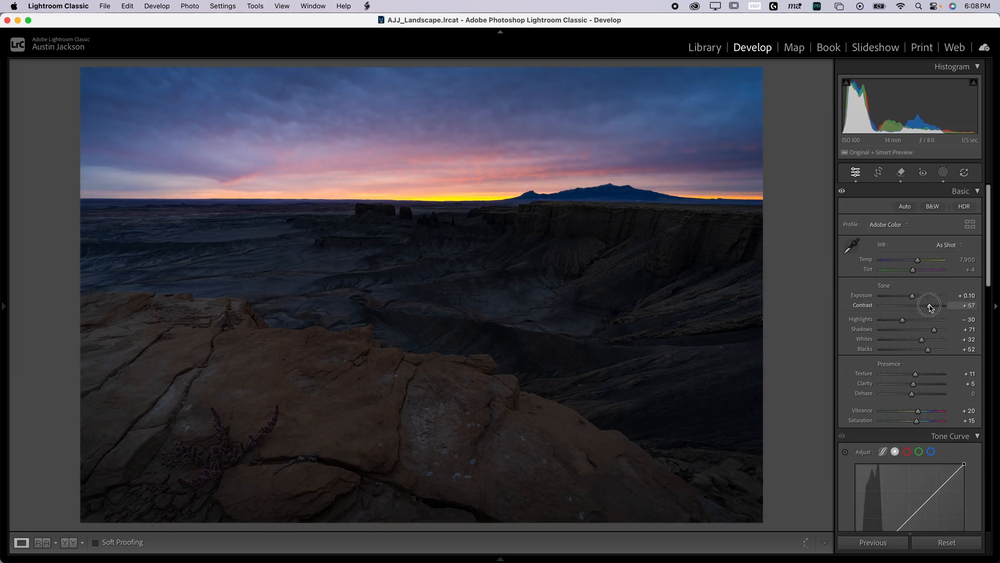
drag(928, 305, 932, 305)
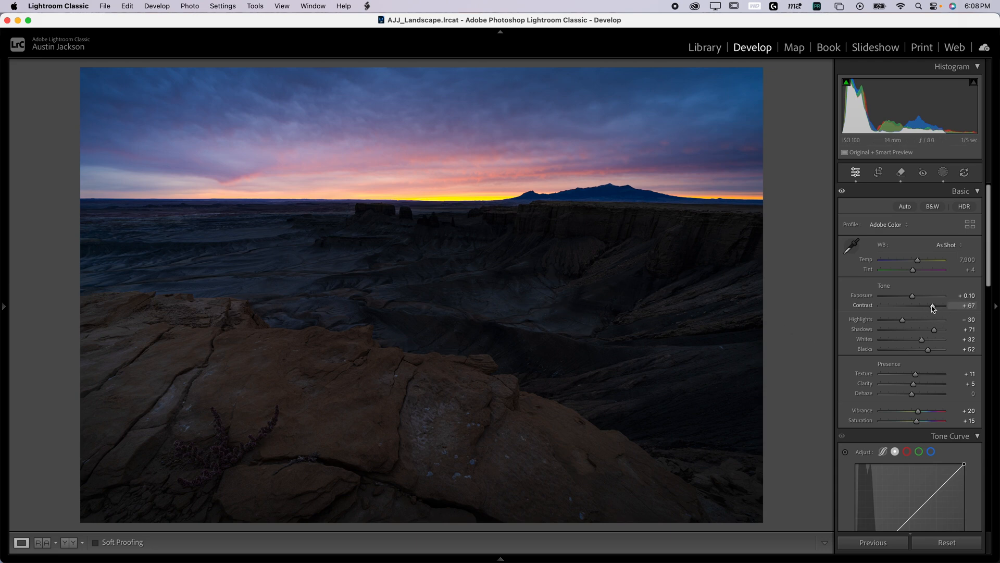
drag(927, 329, 947, 329)
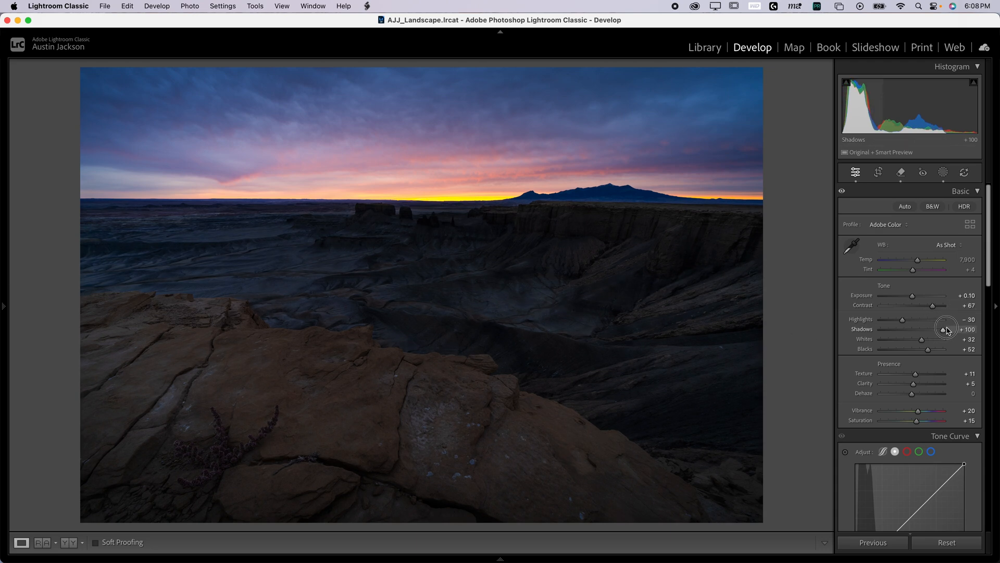
drag(927, 349, 946, 349)
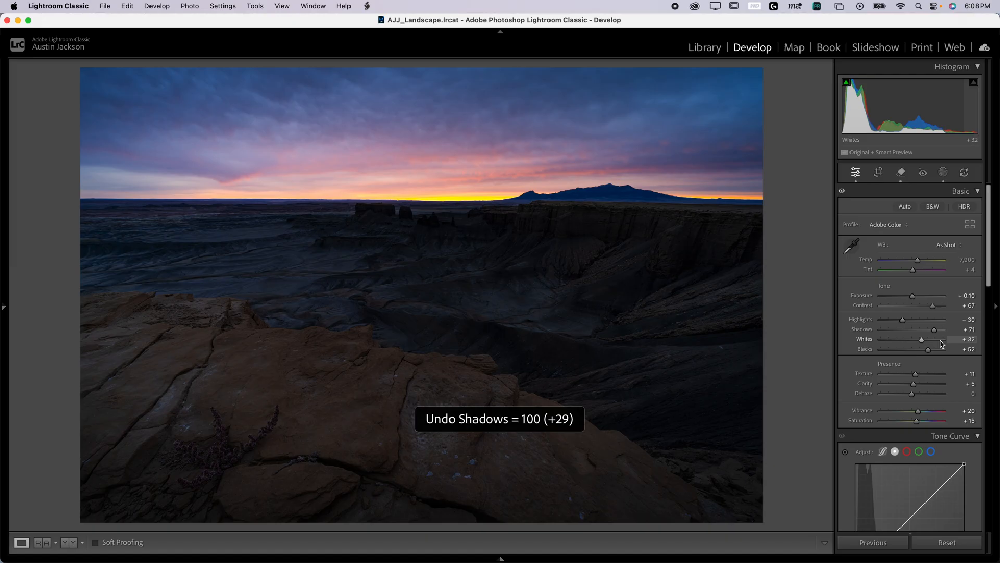
key(cmd+z)
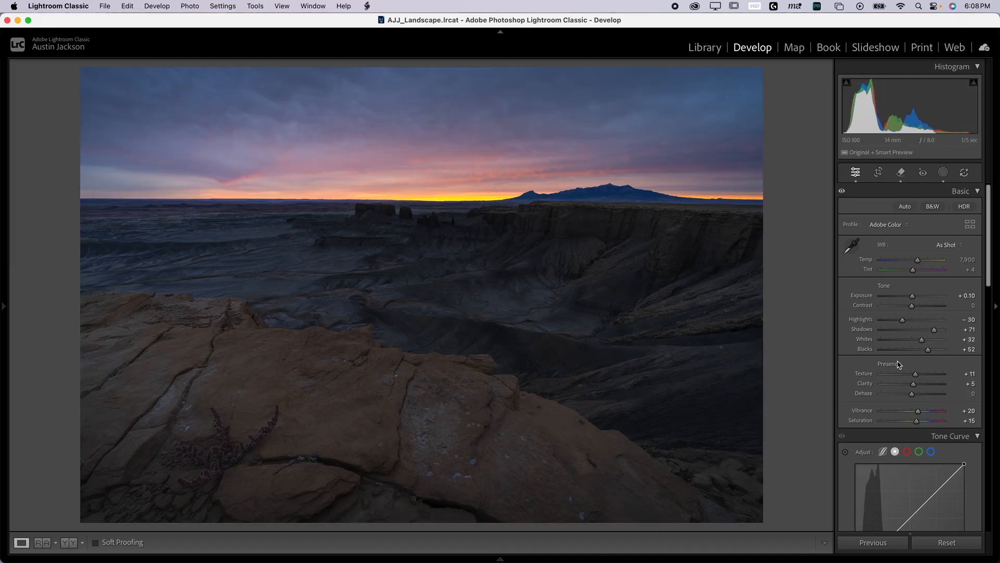
Show the Parametric tone curve and reset the Darks region to 0.
scroll(down, 3)
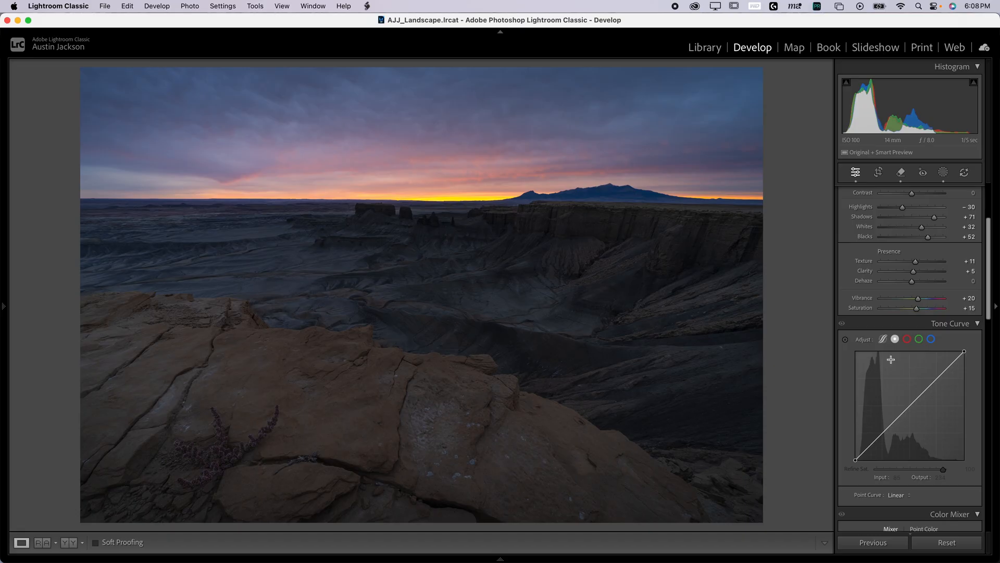
scroll(down, 3)
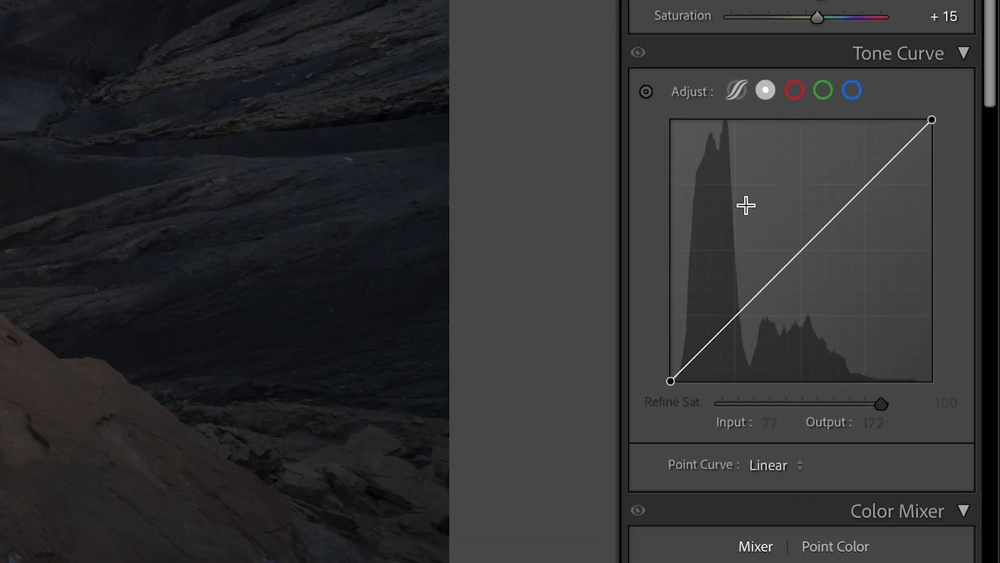
click(735, 90)
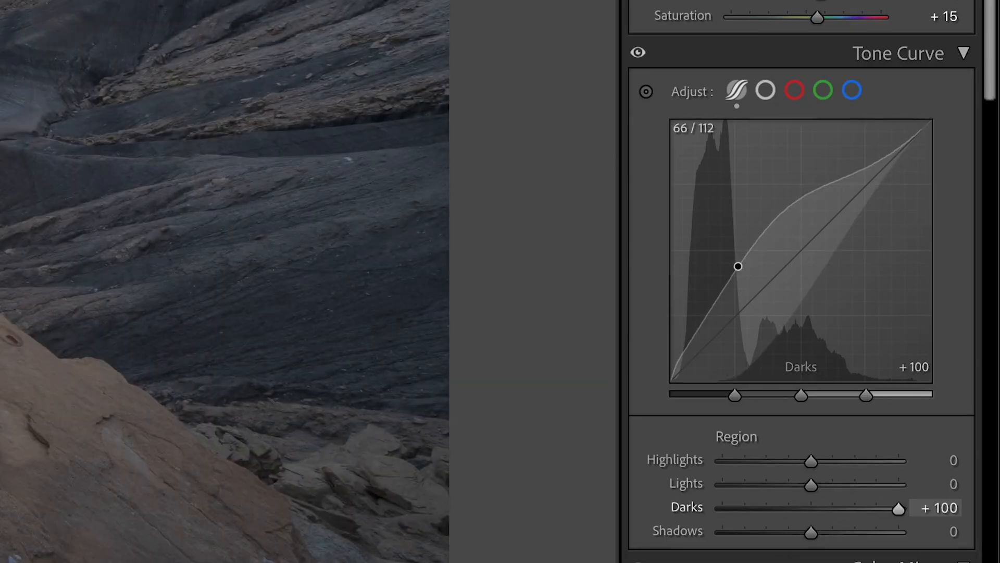
click(765, 91)
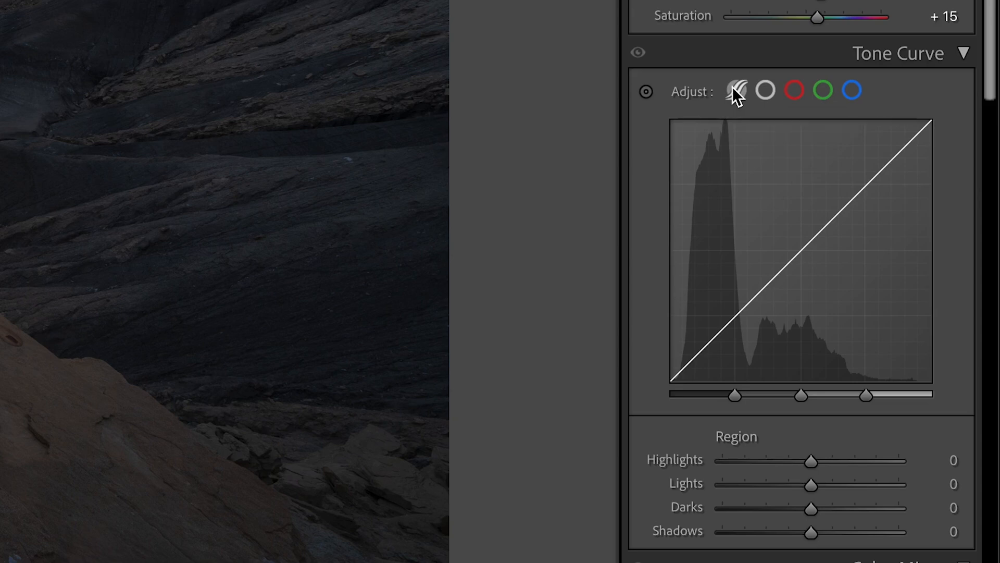
mouse_move(736, 91)
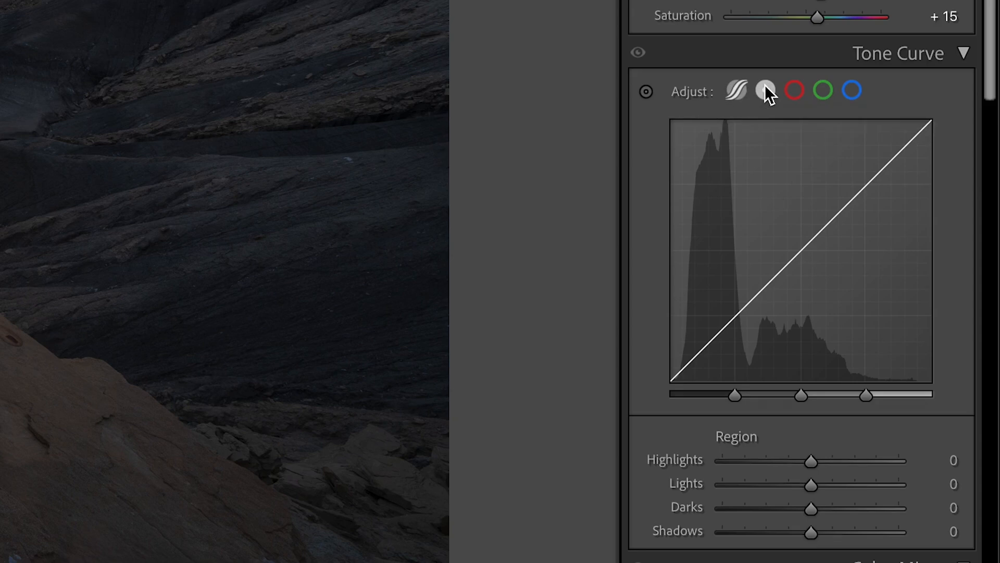
Return the Tone Curve to Point Curve mode with the luminance line still straight.
click(765, 91)
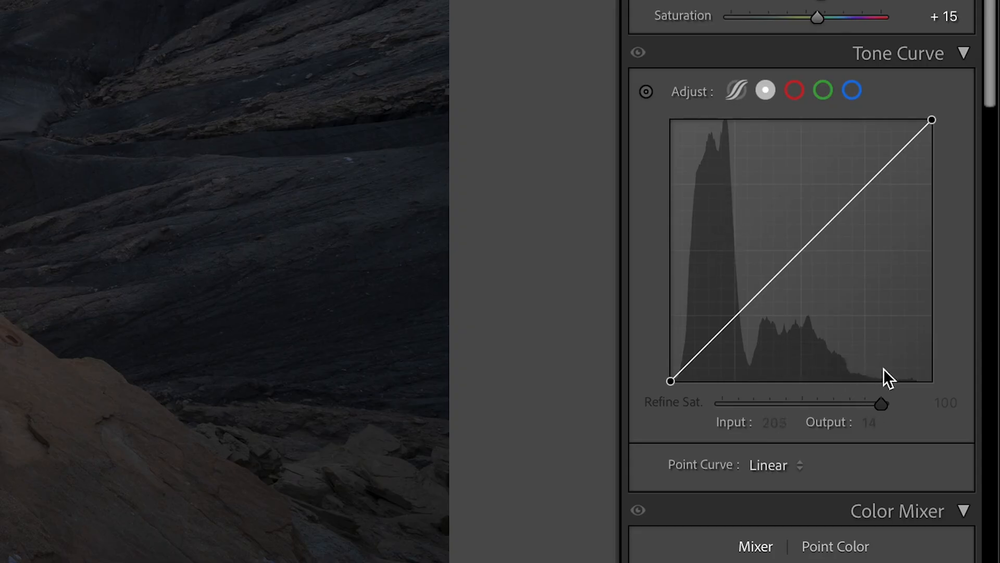
mouse_move(674, 219)
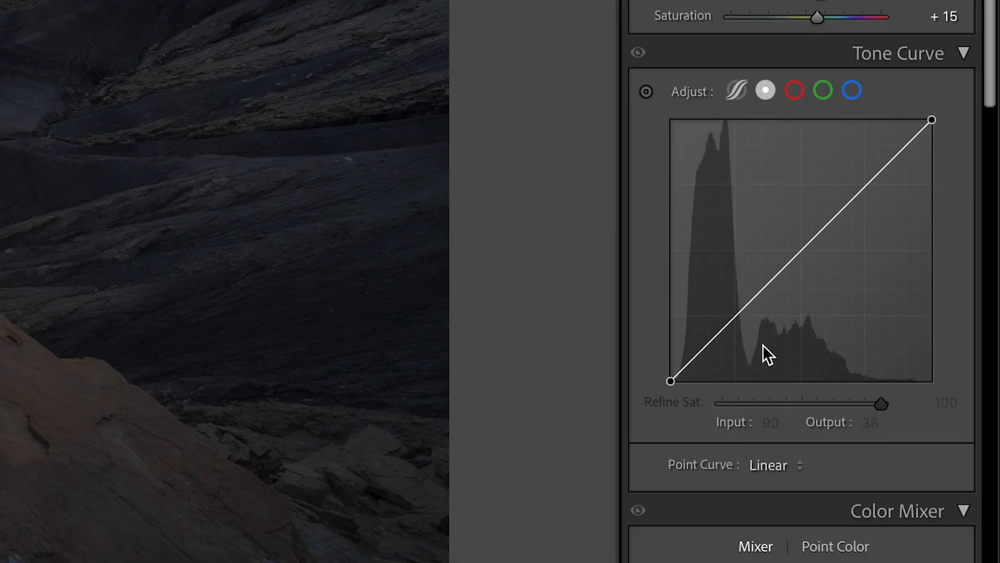
drag(766, 355, 765, 344)
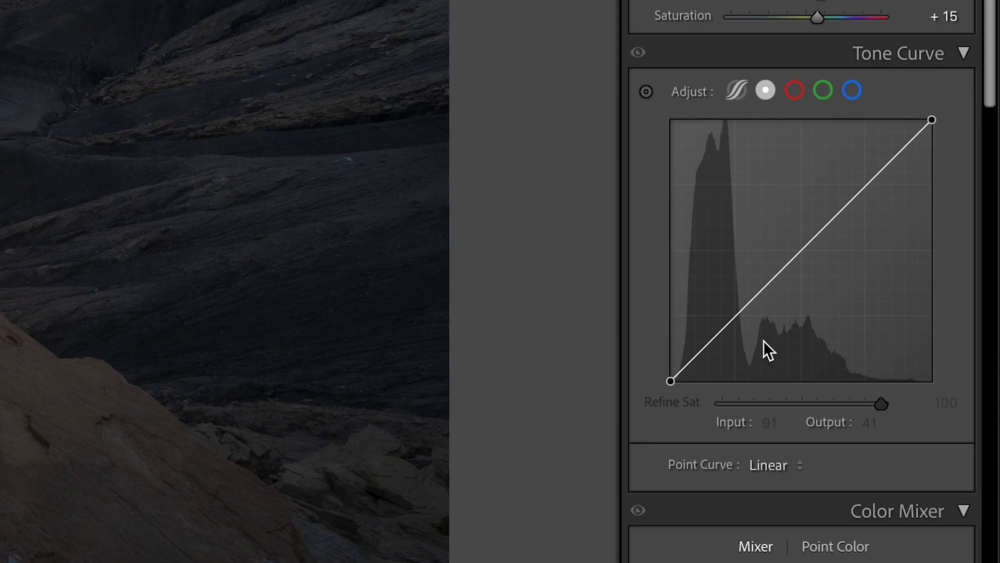
mouse_move(688, 227)
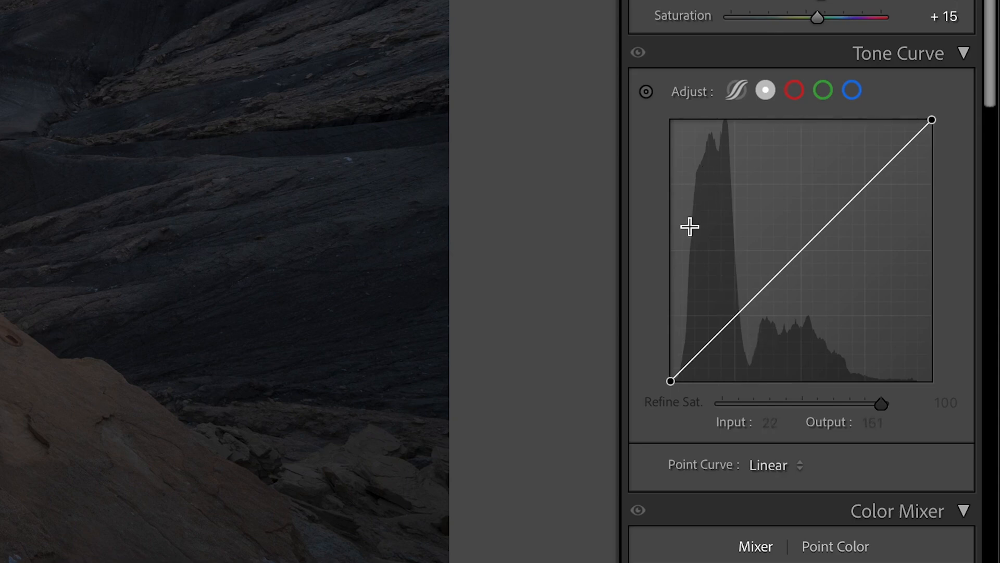
mouse_move(708, 179)
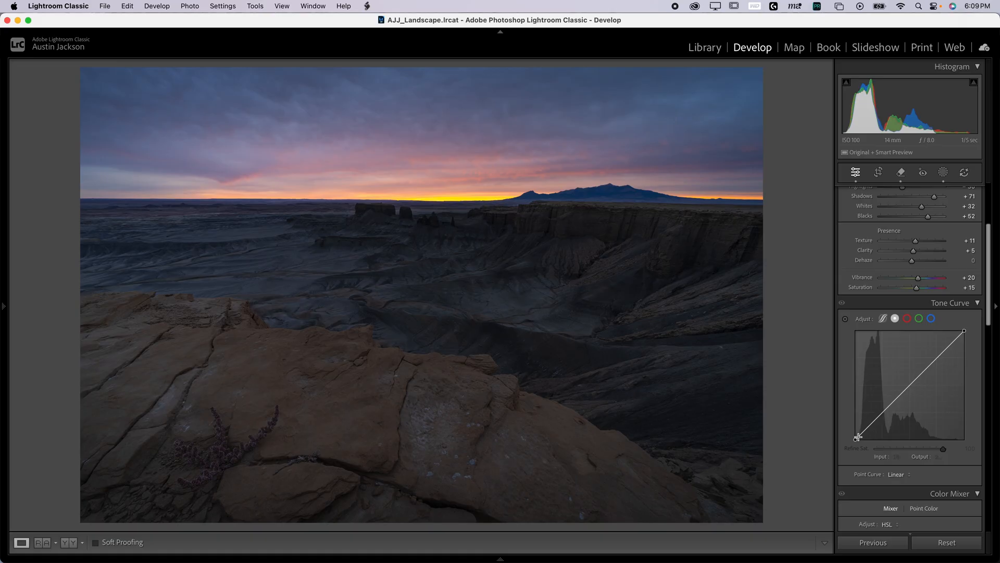
drag(858, 434, 868, 429)
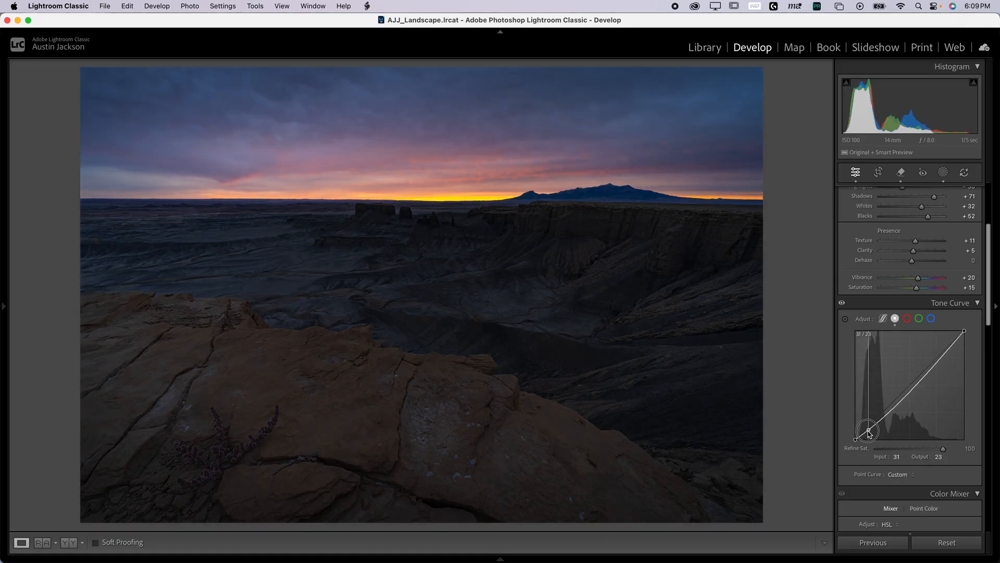
drag(867, 429, 863, 426)
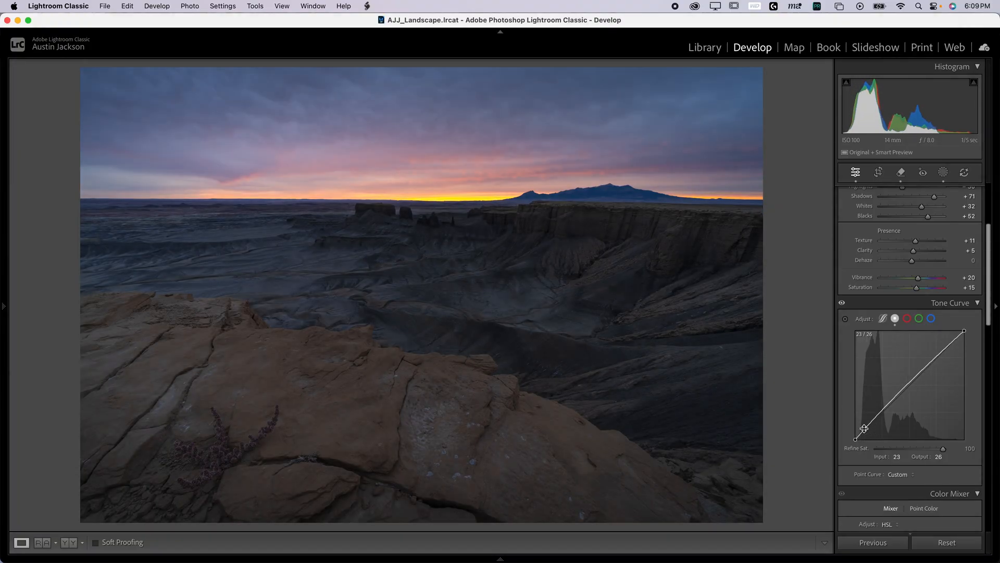
drag(864, 429, 867, 426)
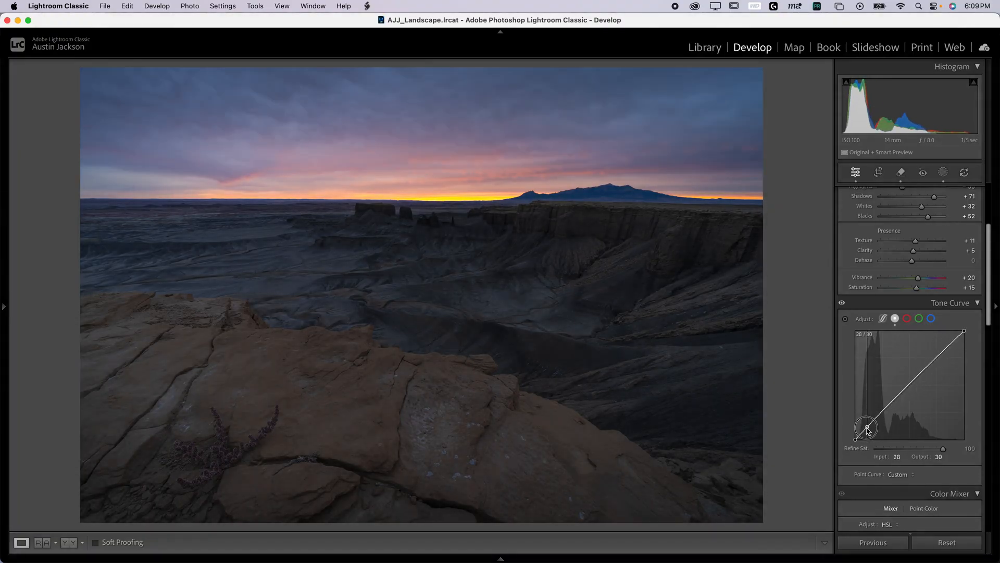
drag(868, 428, 882, 425)
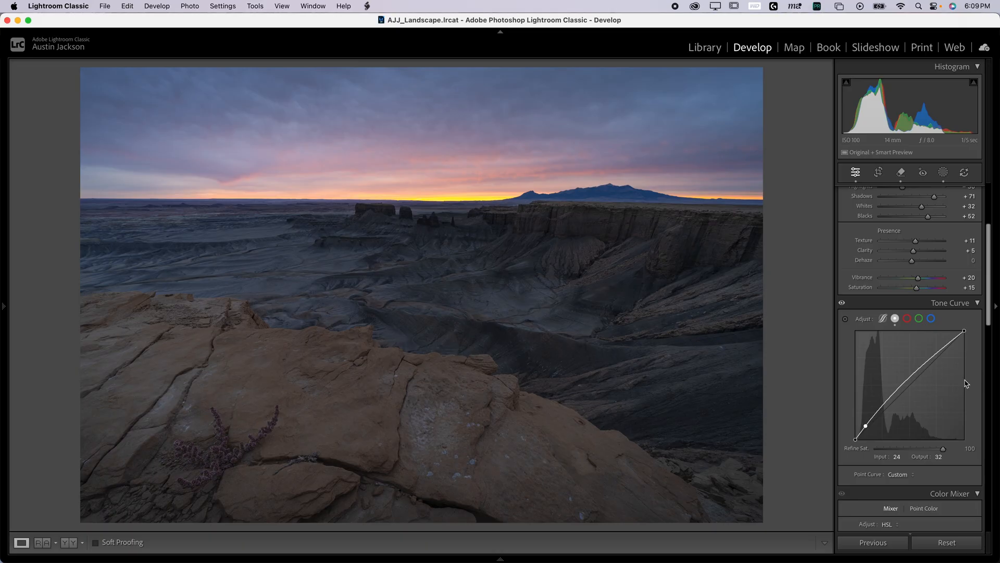
key(cmd+z)
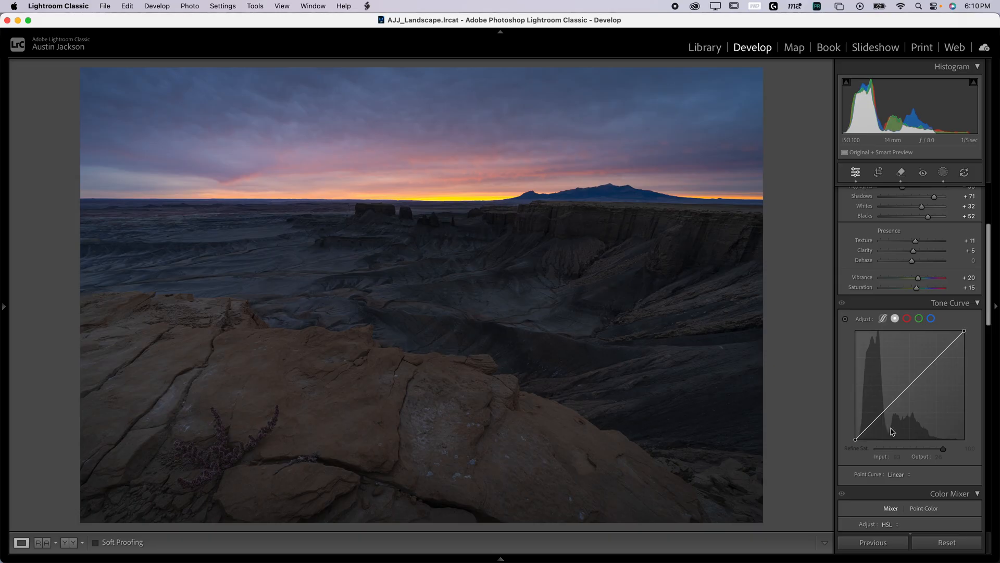
mouse_move(888, 431)
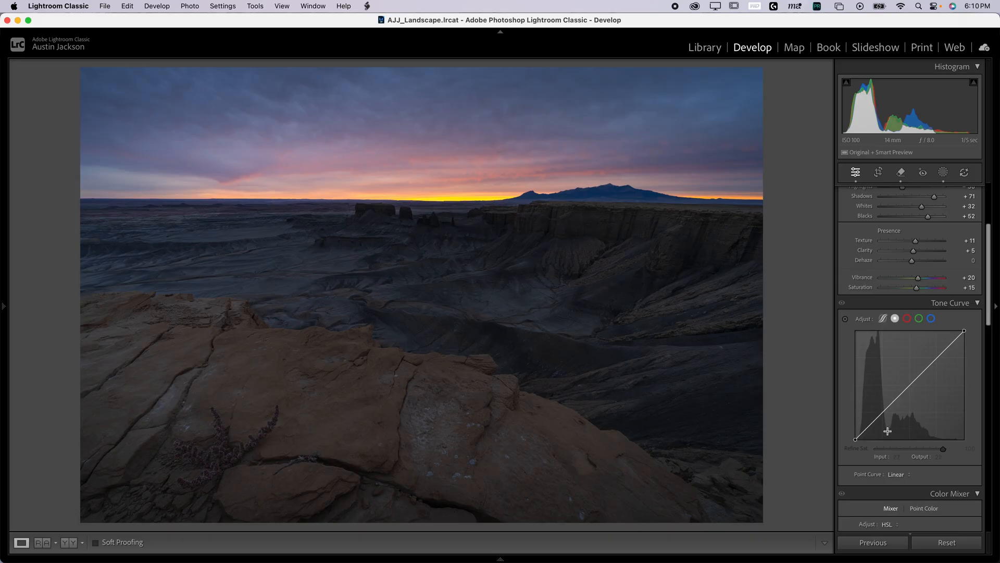
mouse_move(891, 392)
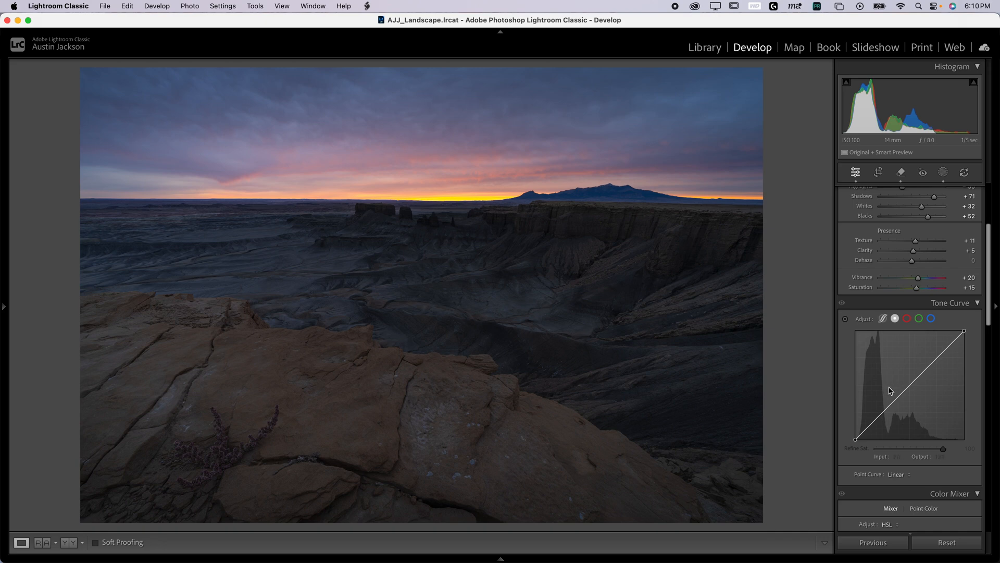
mouse_move(853, 416)
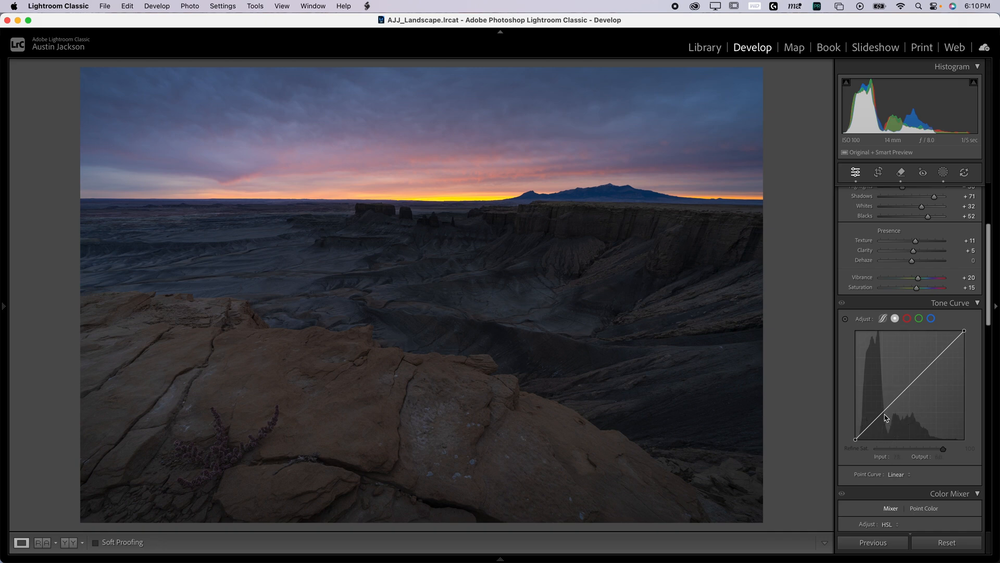
Add a shadow point and an upper-tone point, test-dragging the shadow point down and up.
click(884, 413)
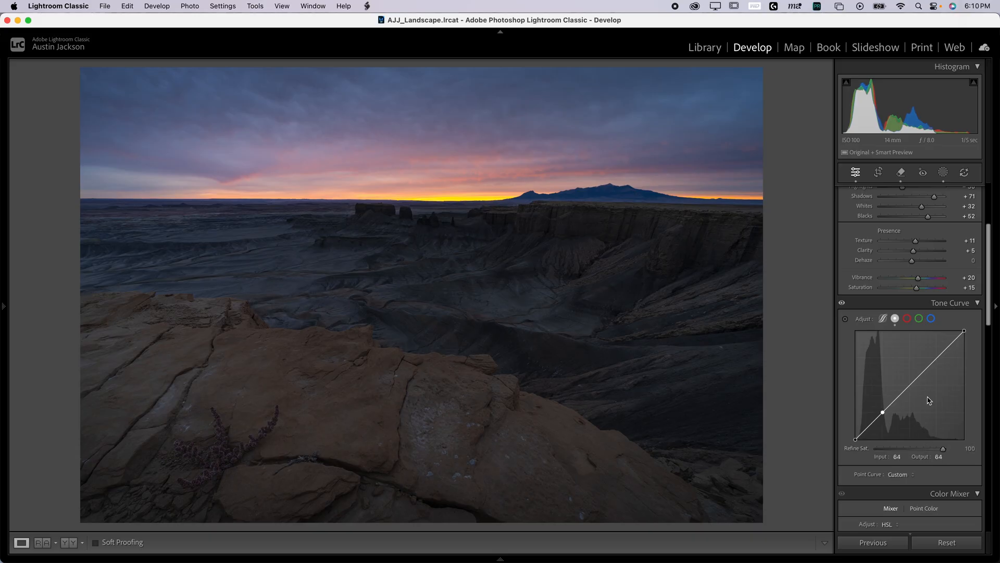
mouse_move(937, 358)
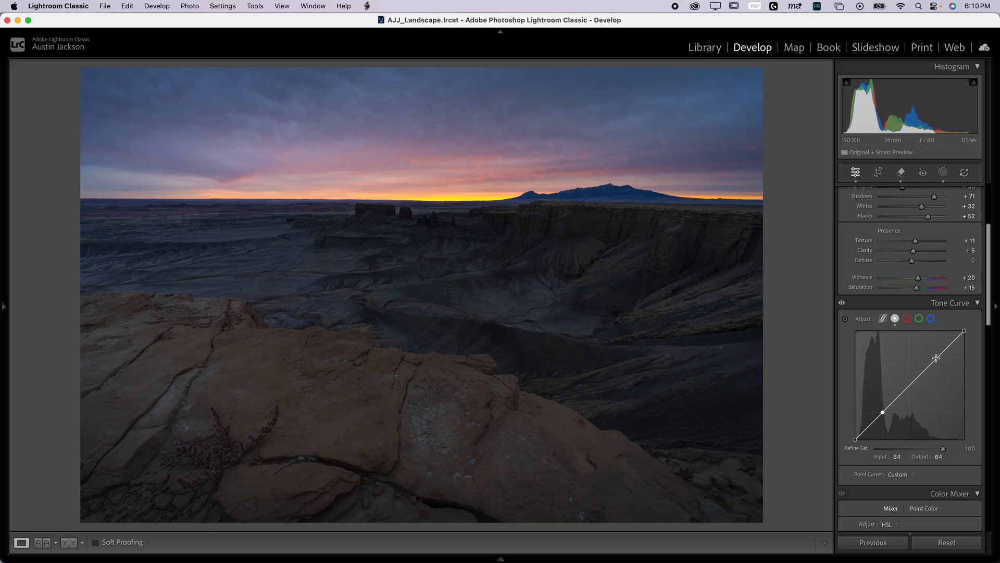
drag(937, 358, 937, 332)
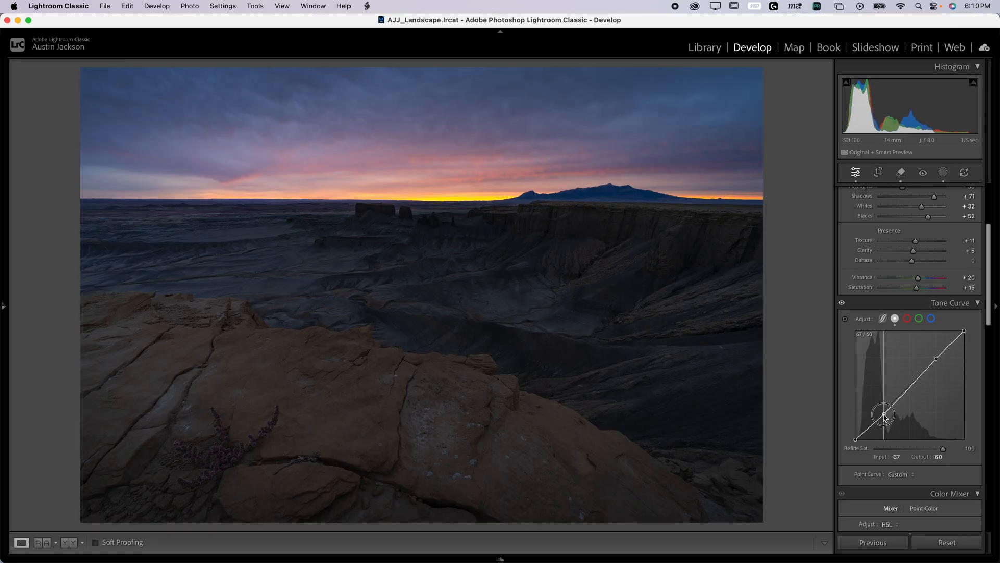
drag(885, 413, 875, 407)
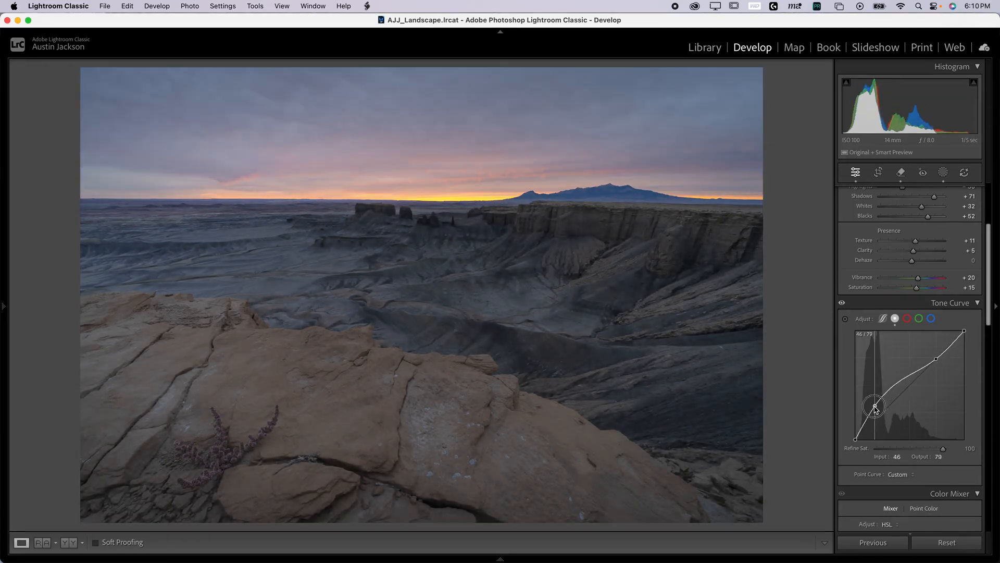
drag(875, 407, 878, 419)
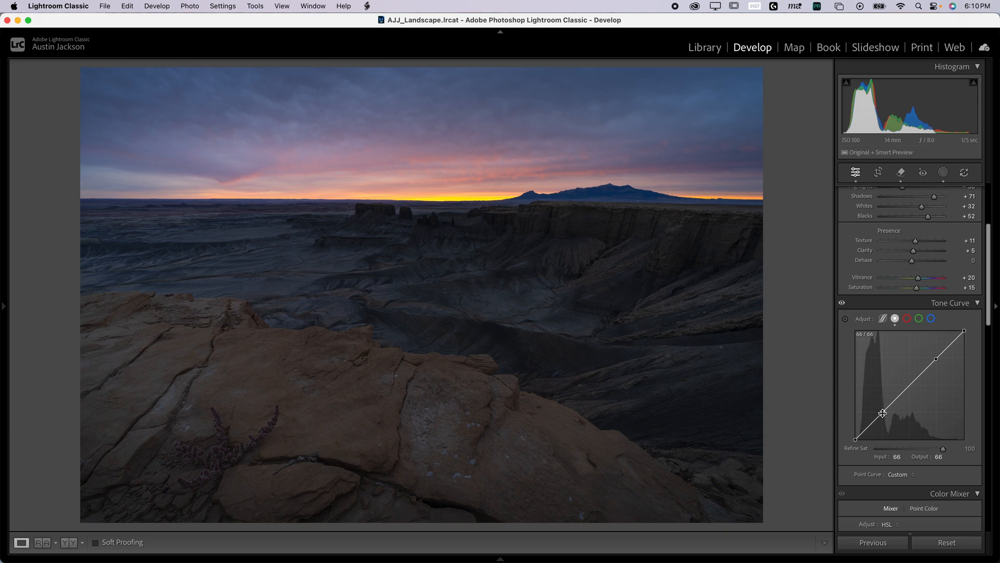
drag(883, 412, 883, 415)
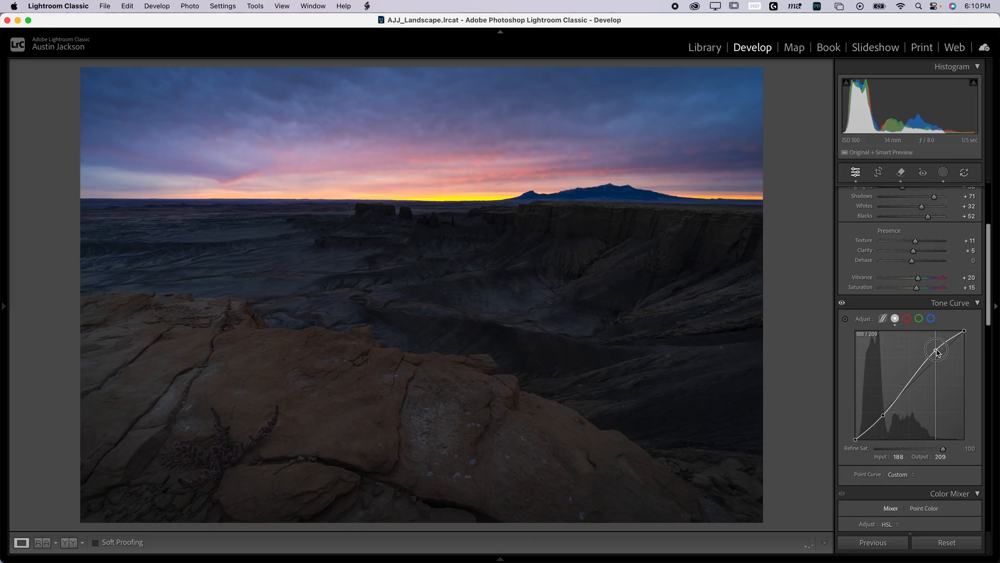
drag(937, 350, 937, 345)
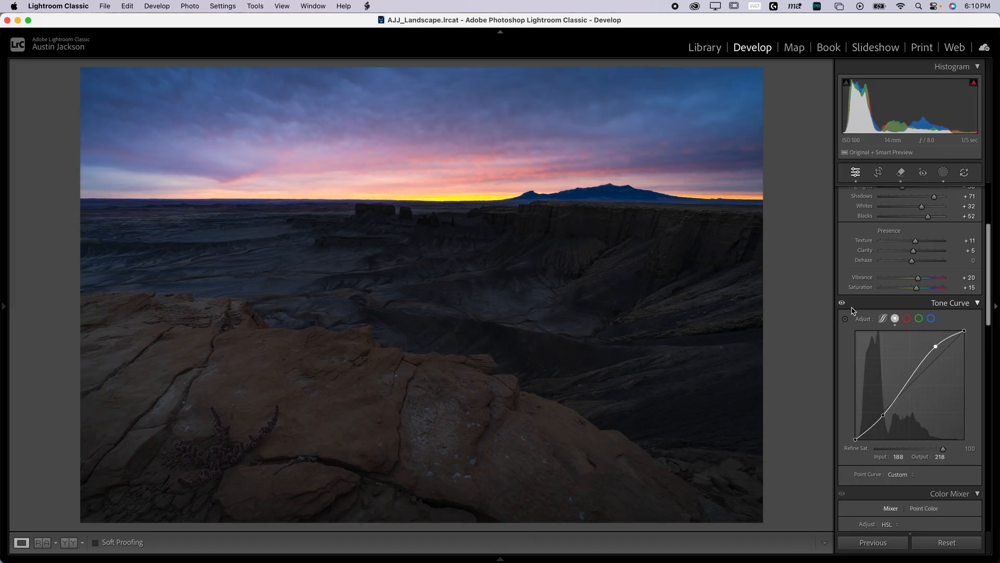
click(842, 302)
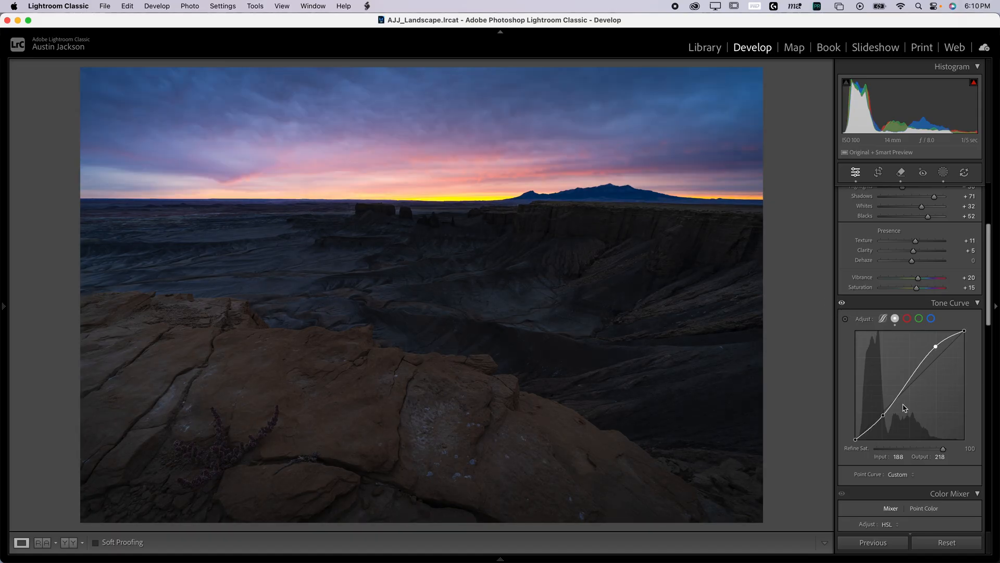
mouse_move(918, 377)
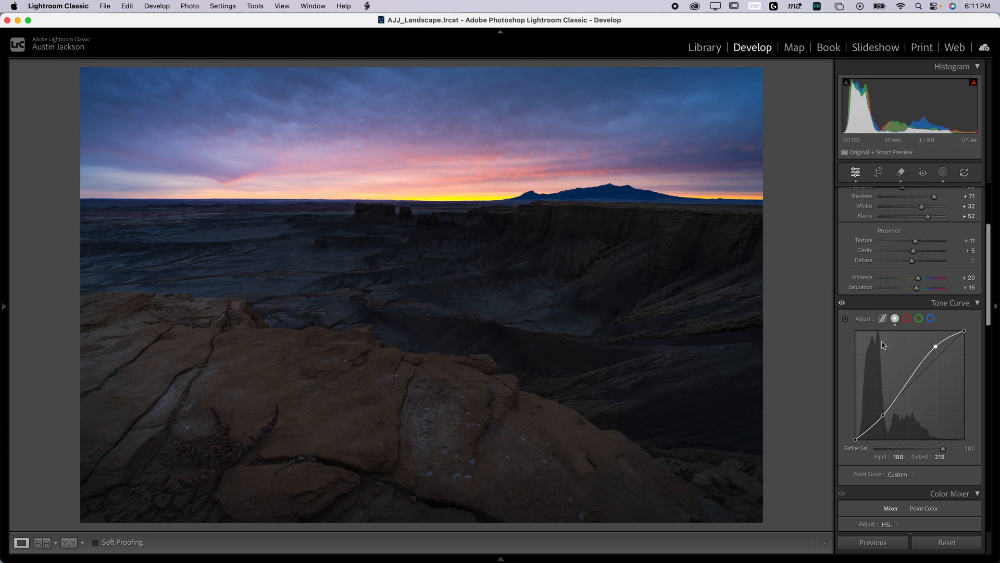
mouse_move(883, 415)
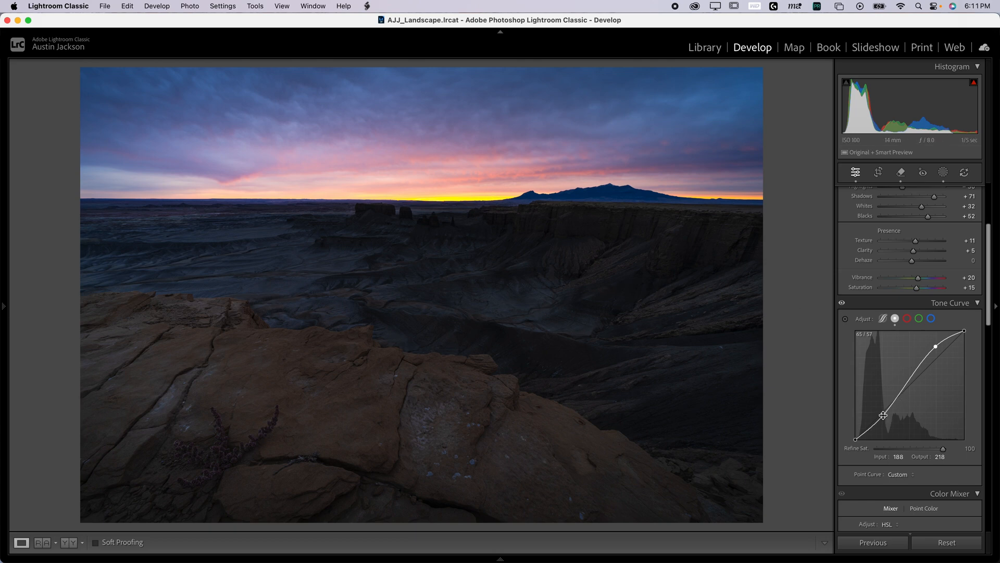
Move the shadow curve point to 63/60 and the highlight point to 177/211.
drag(883, 416, 883, 413)
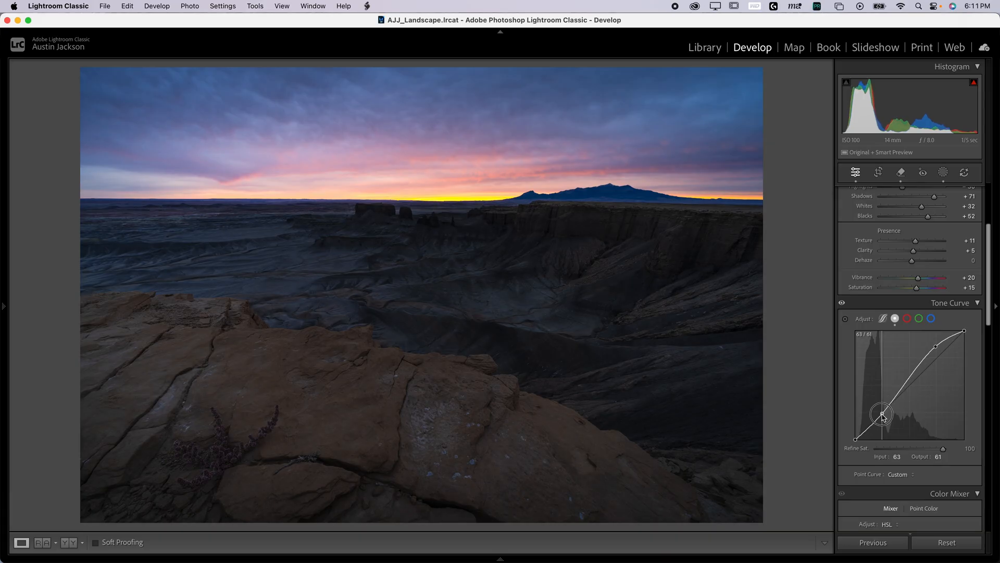
drag(883, 414, 883, 415)
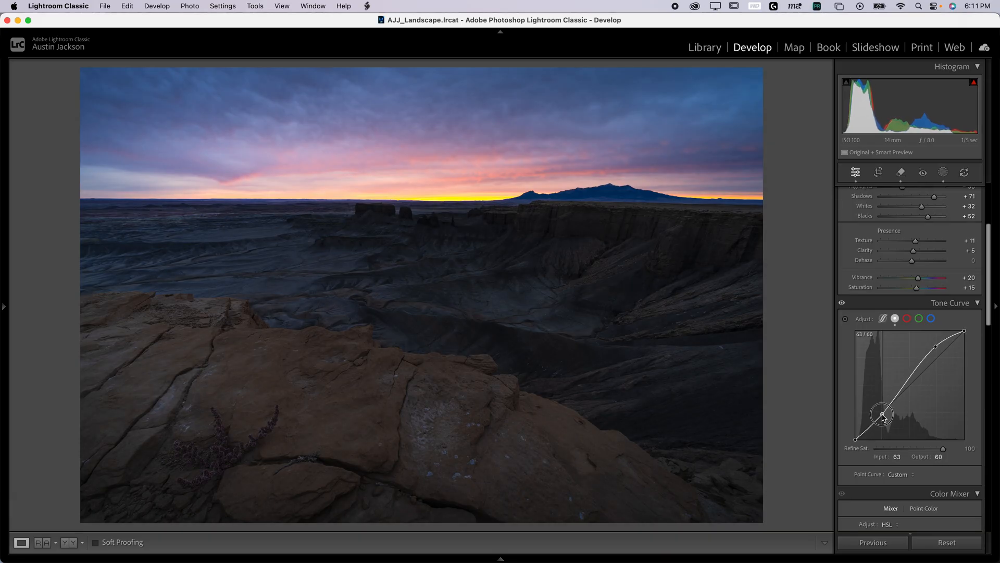
drag(882, 414, 932, 345)
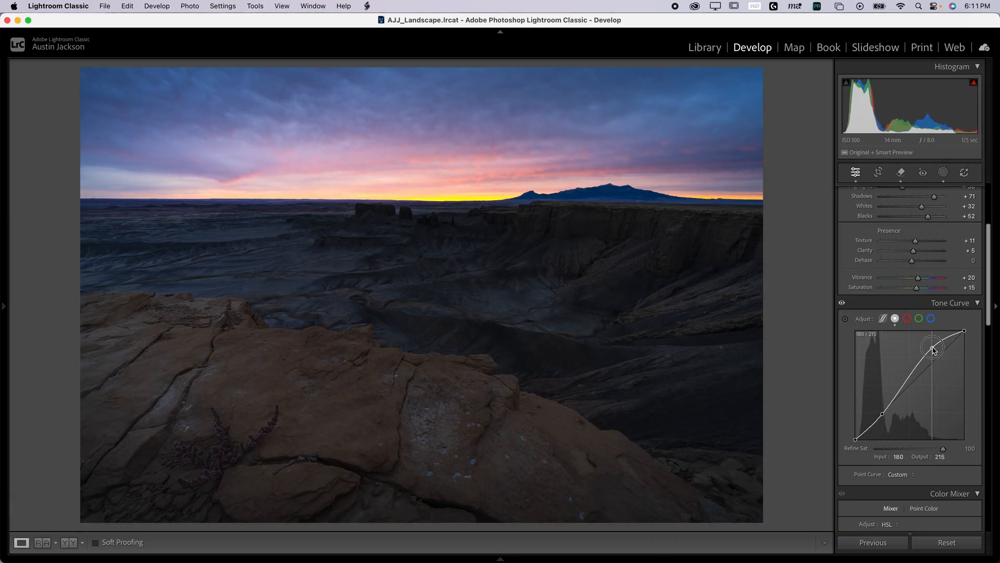
drag(932, 345, 930, 350)
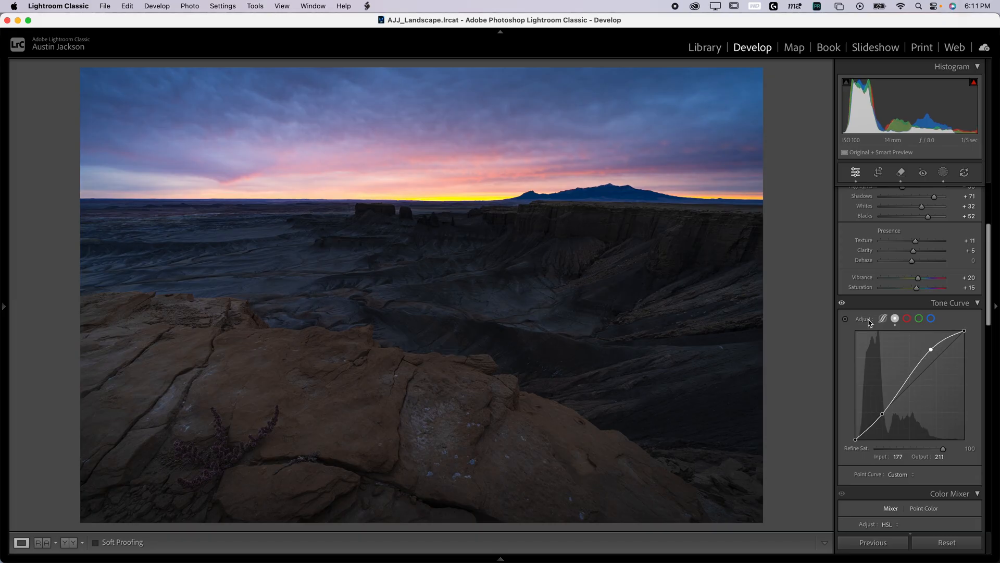
mouse_move(330, 189)
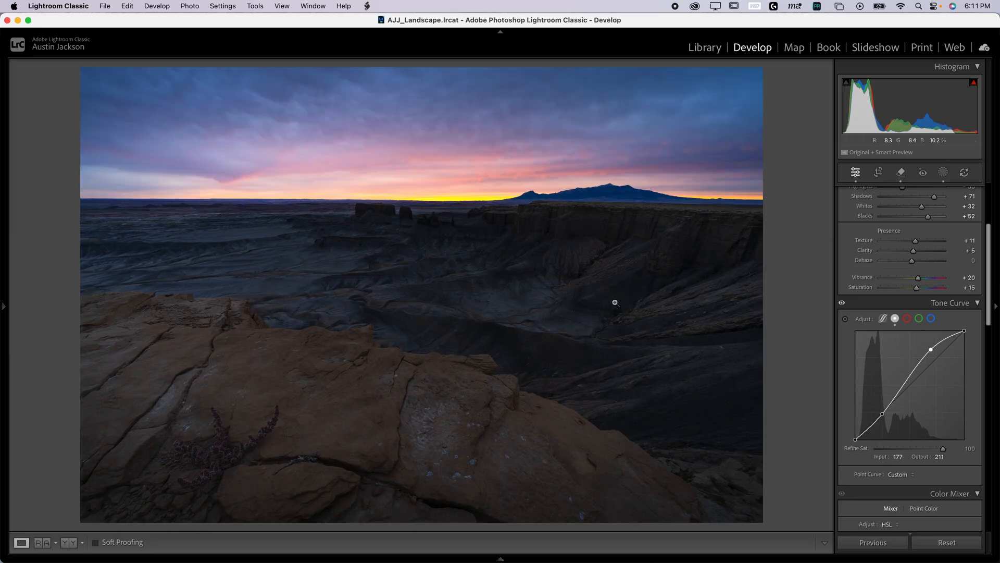
mouse_move(425, 308)
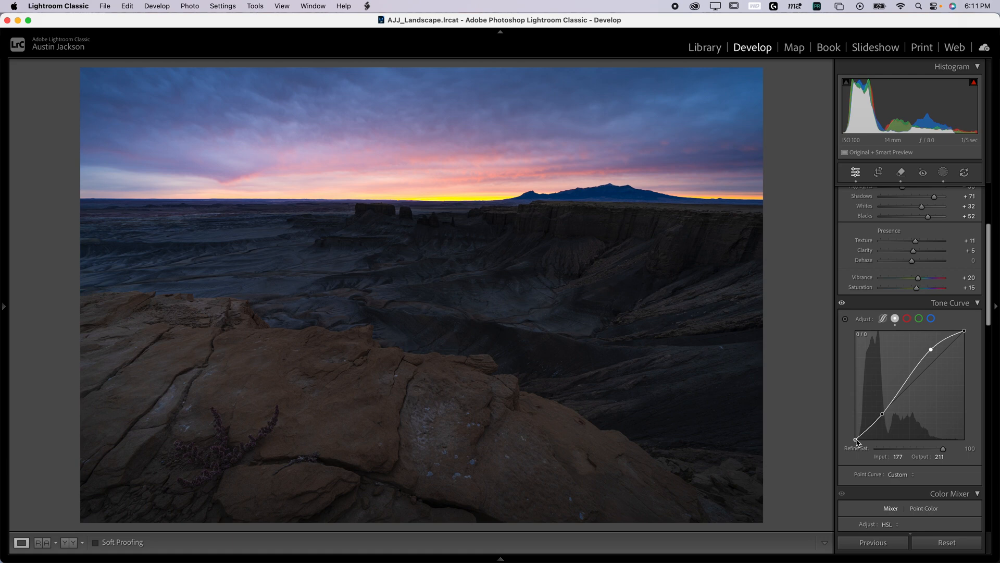
Raise the black endpoint to 52 and back to 0, then drop white output to 187.
drag(857, 442, 849, 419)
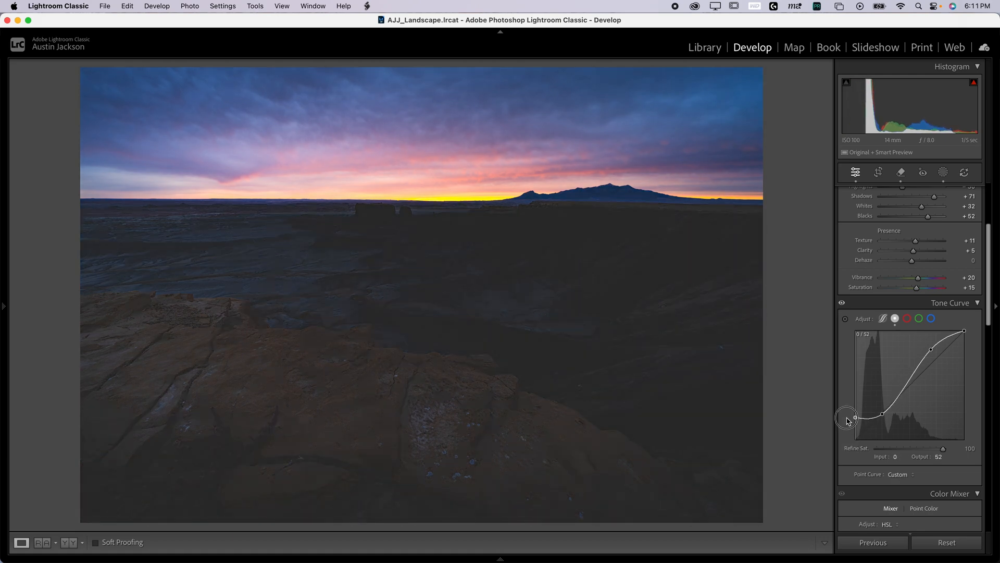
mouse_move(656, 276)
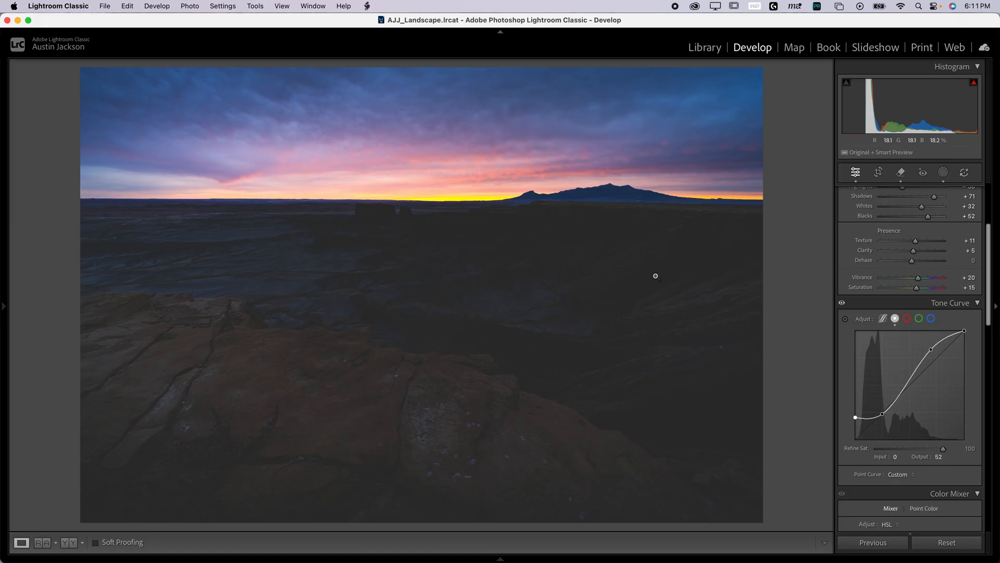
mouse_move(656, 249)
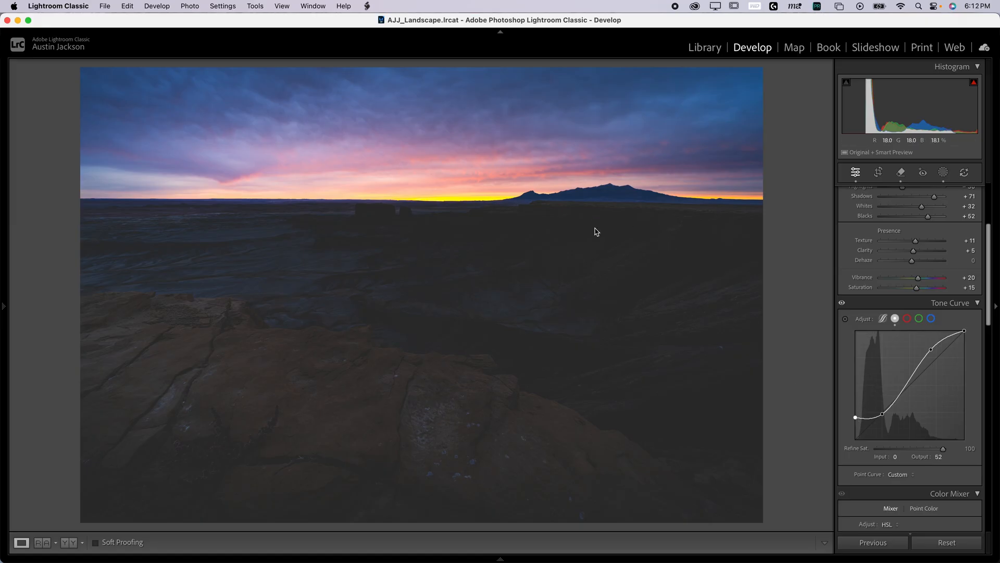
drag(964, 347, 964, 331)
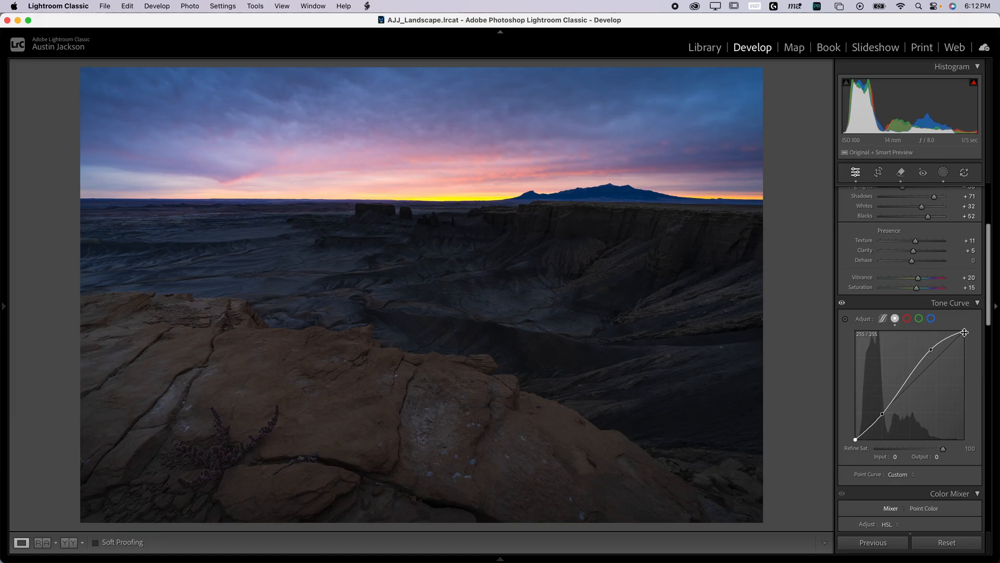
drag(964, 332, 969, 359)
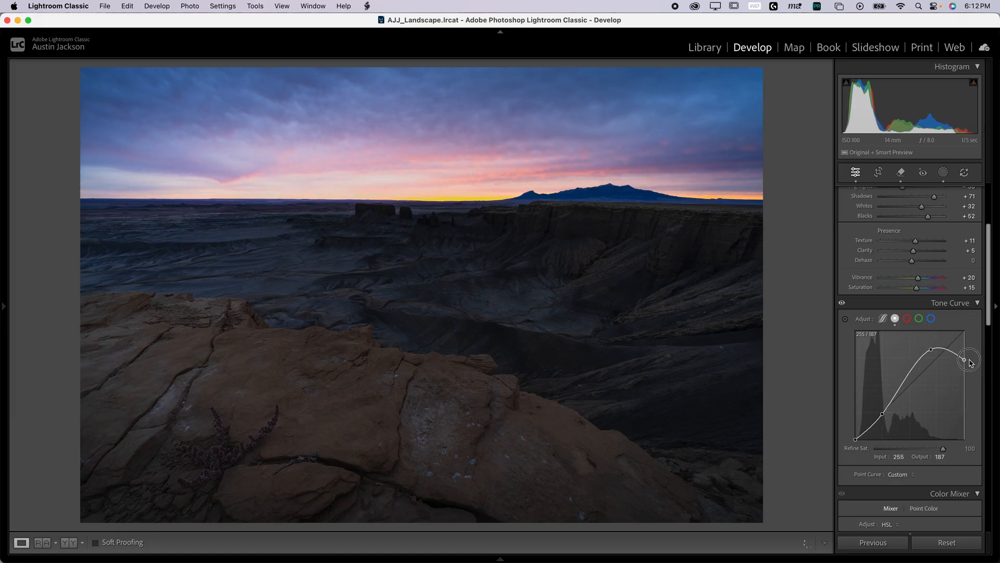
Drop the white endpoint output to 96, then restore it to 255/255.
drag(969, 359, 965, 398)
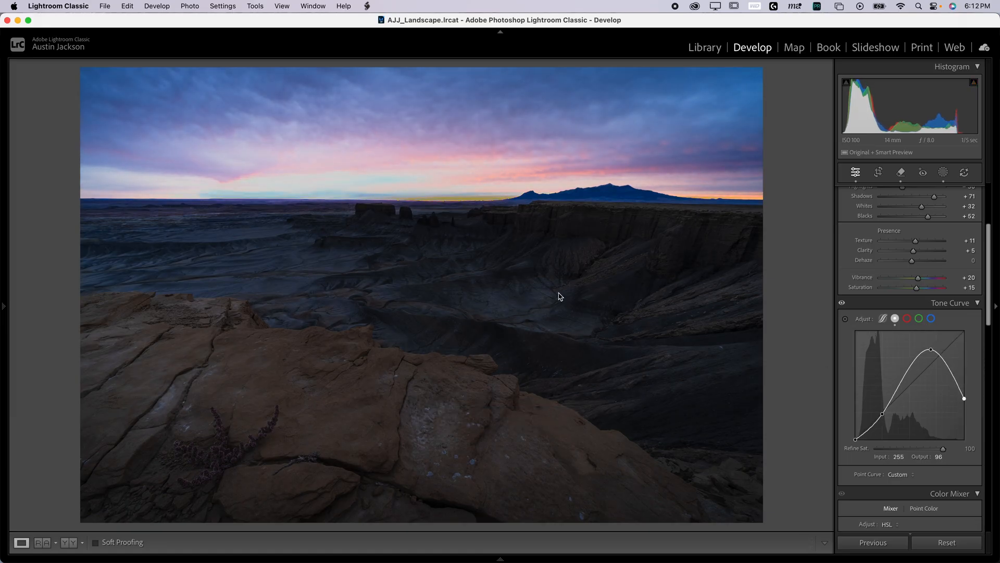
drag(964, 398, 965, 332)
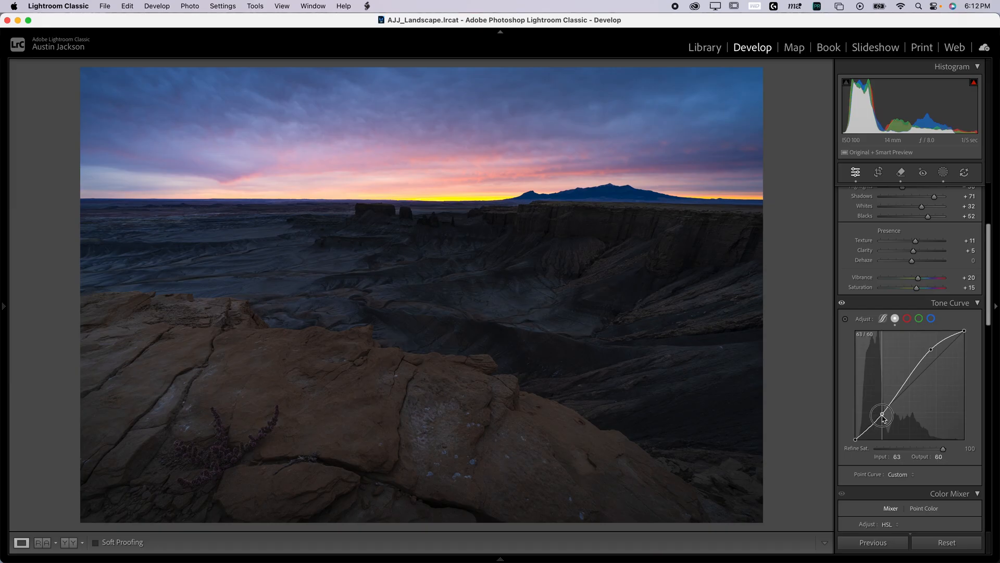
Lift the black endpoint to output 9 and place the shadow point at 59/53.
drag(882, 415, 882, 420)
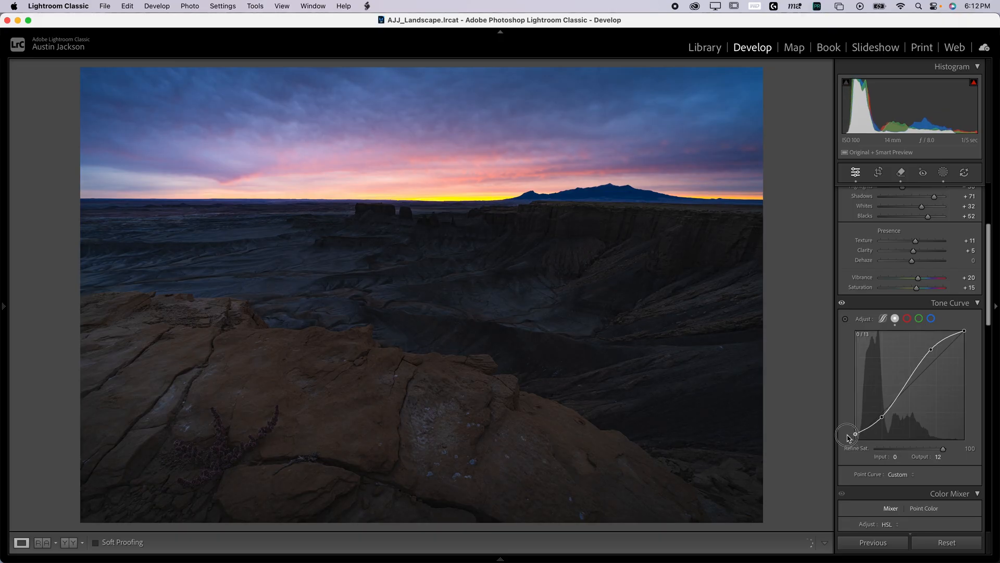
drag(850, 434, 850, 430)
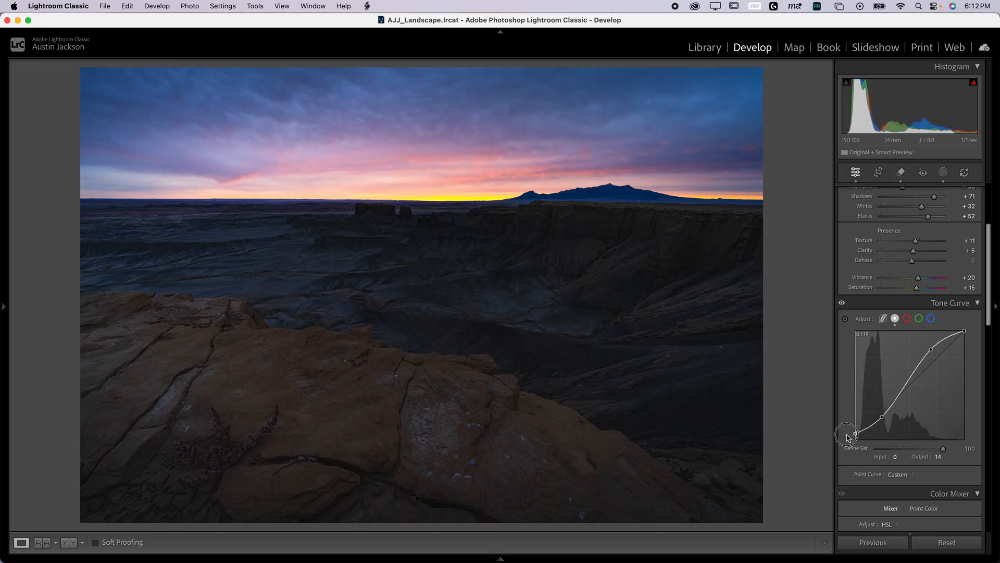
drag(855, 435, 843, 429)
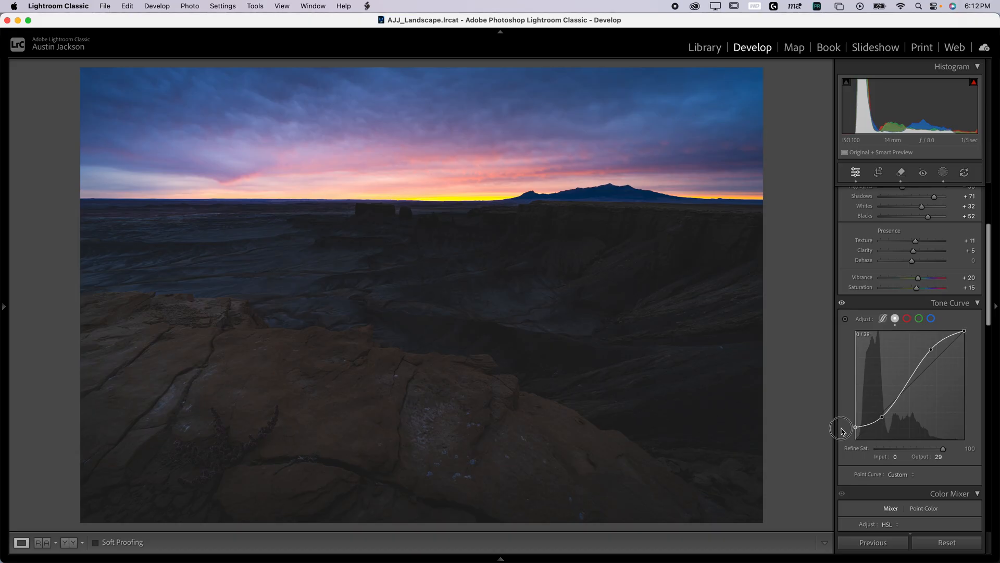
drag(855, 429, 855, 434)
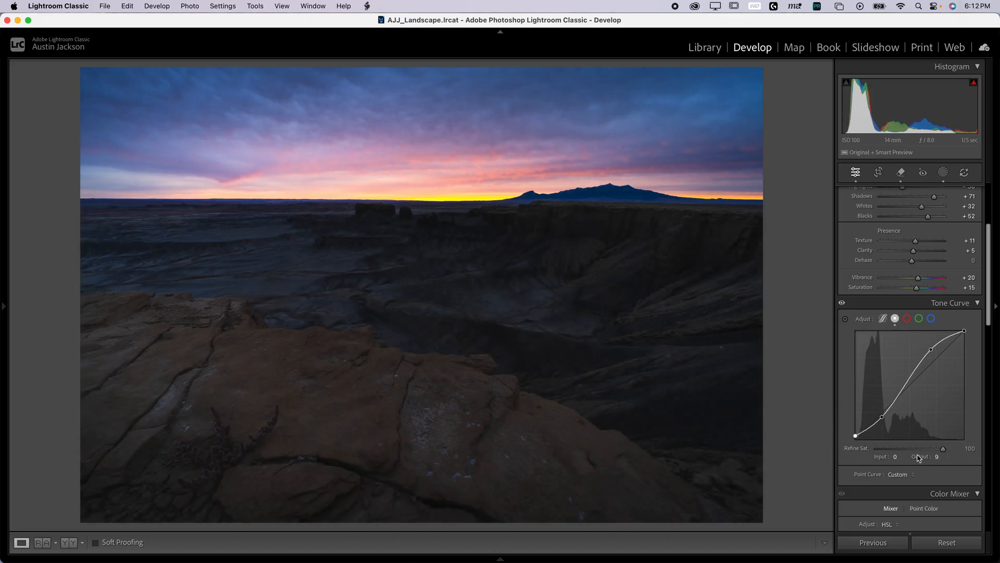
mouse_move(856, 437)
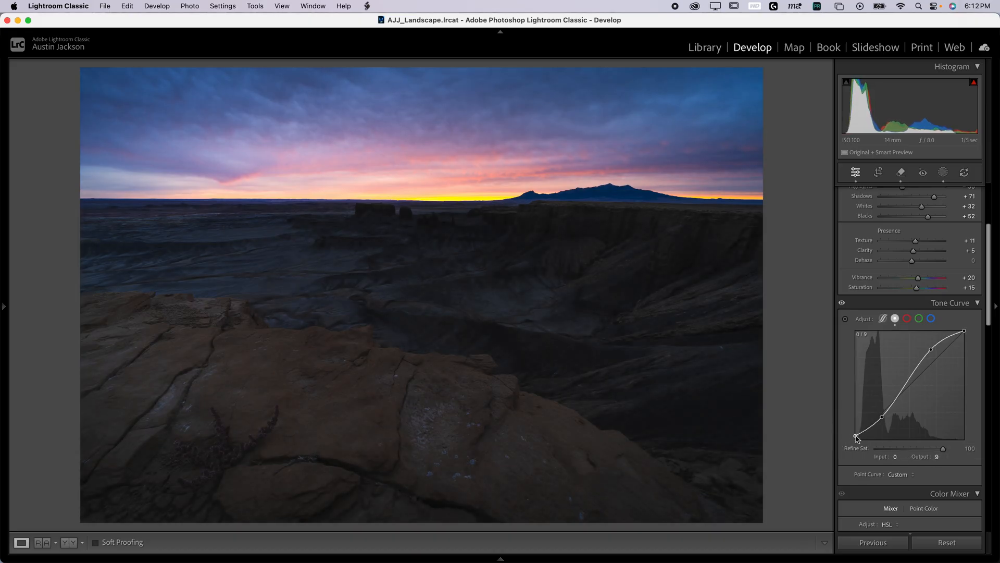
drag(857, 438, 880, 417)
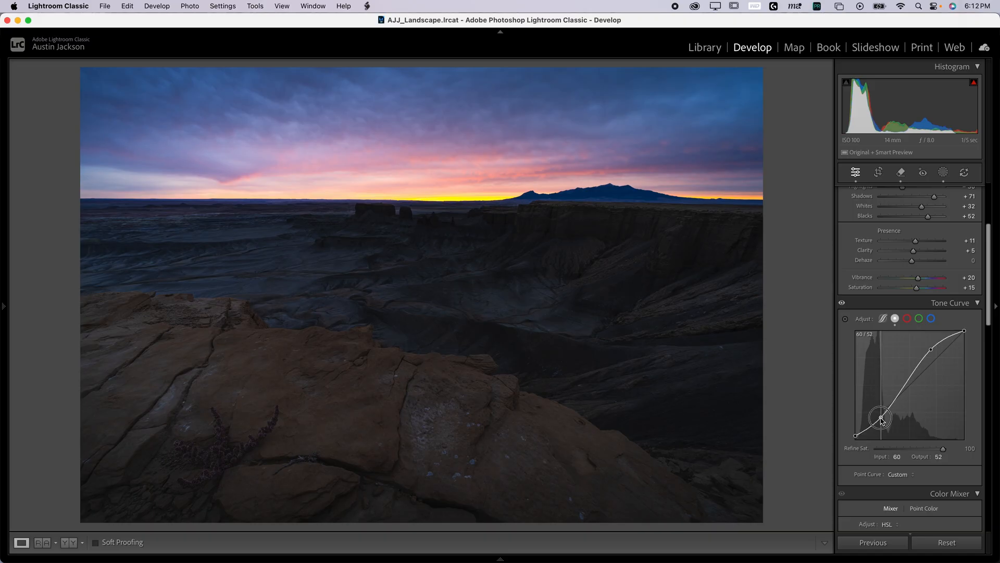
drag(880, 418, 879, 416)
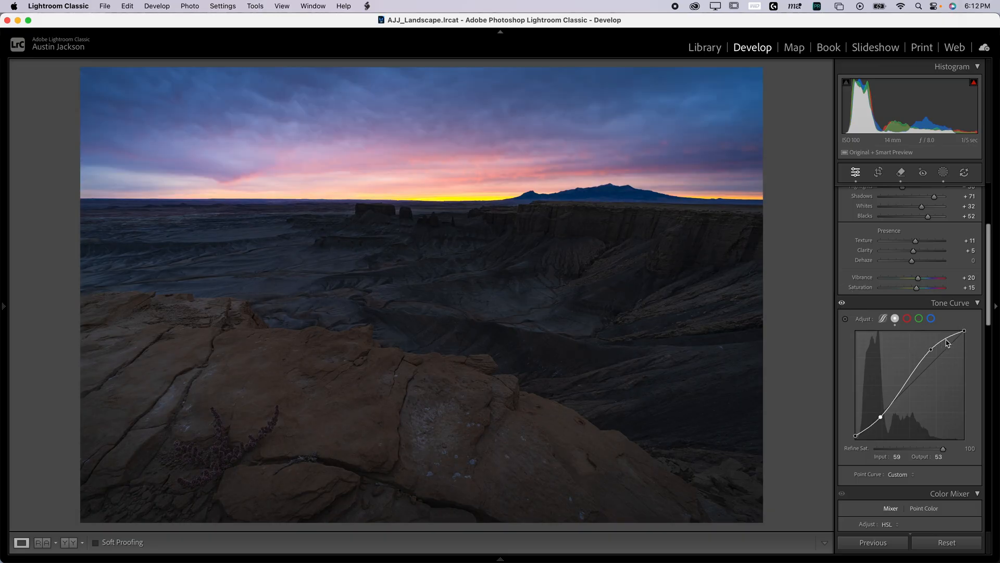
mouse_move(906, 382)
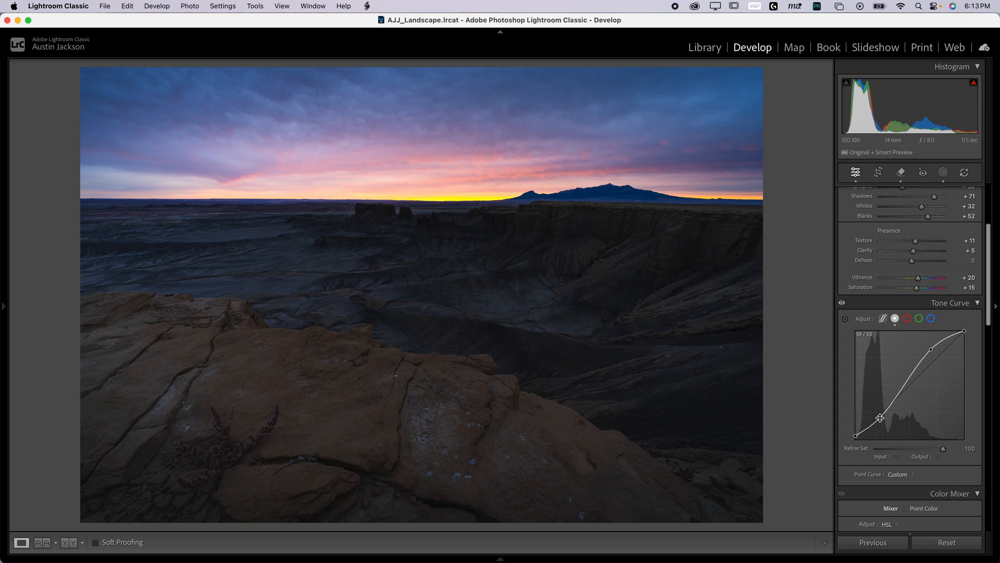
drag(880, 418, 930, 350)
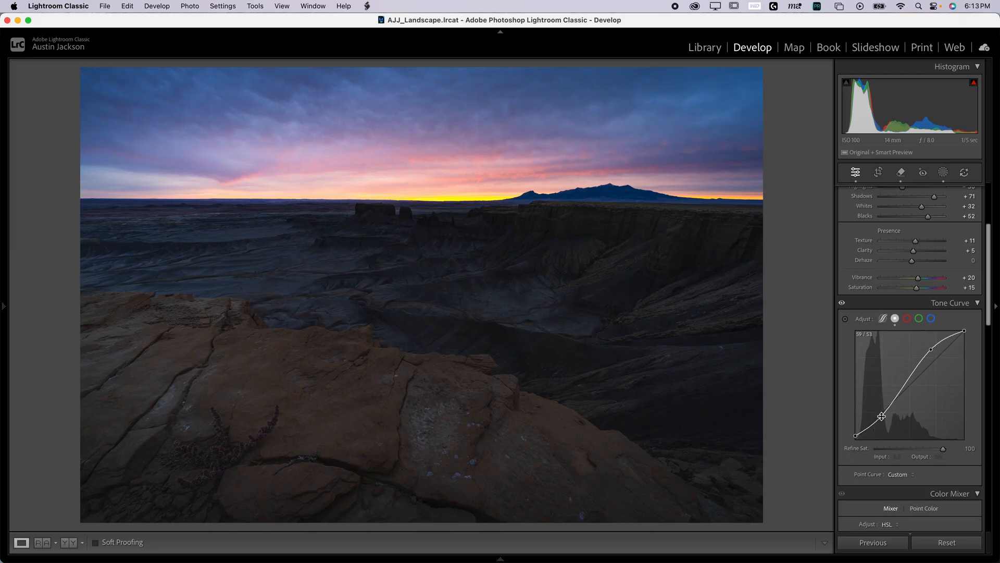
drag(882, 416, 931, 349)
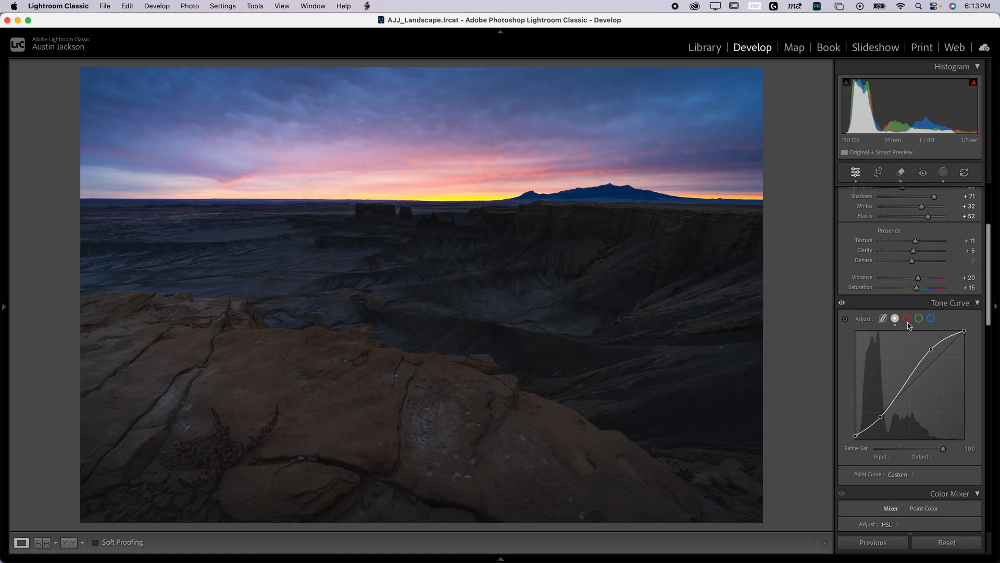
Try the red and blue channel curves, raising blue shadows to 55/62, and reshape the S-curve.
click(931, 319)
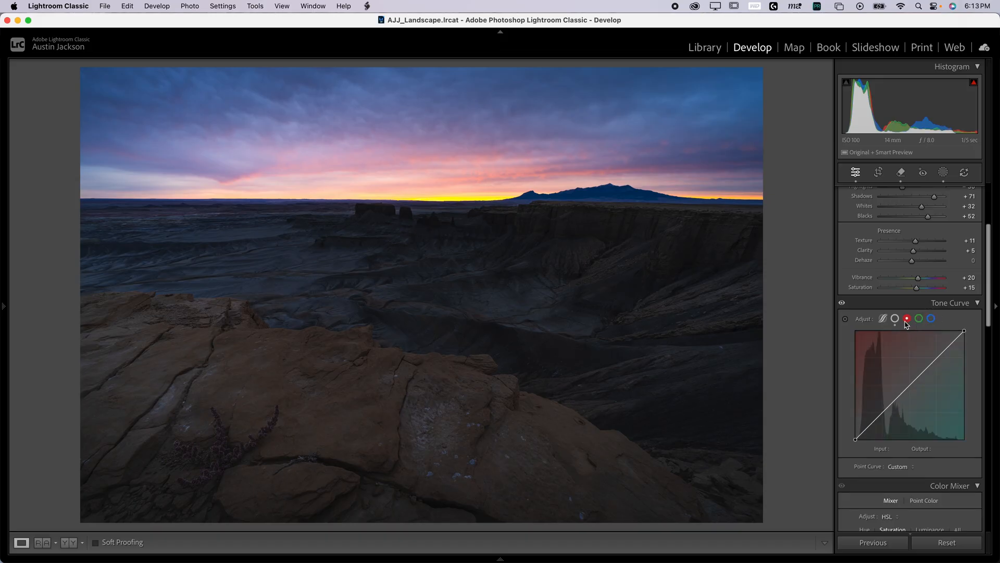
click(931, 318)
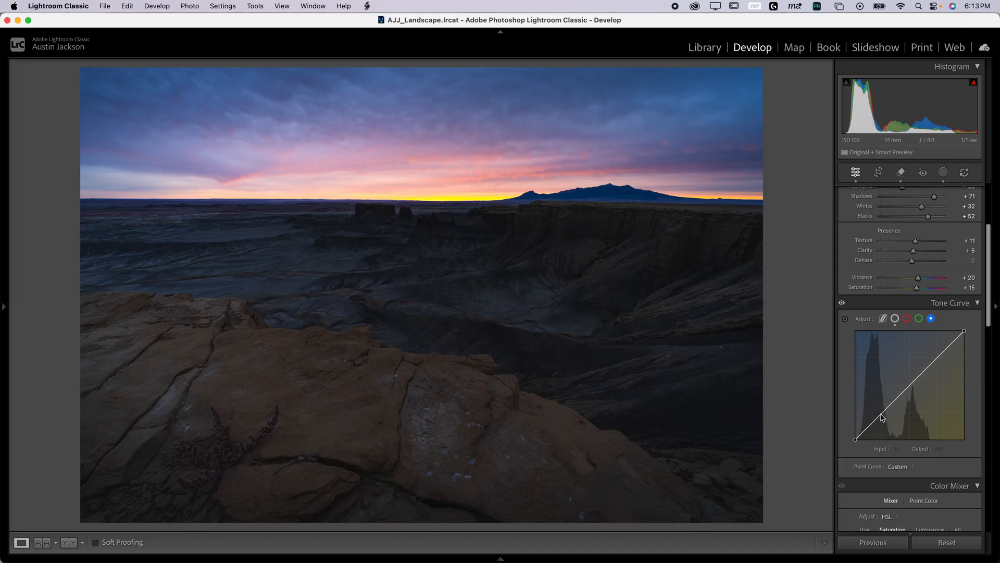
mouse_move(879, 430)
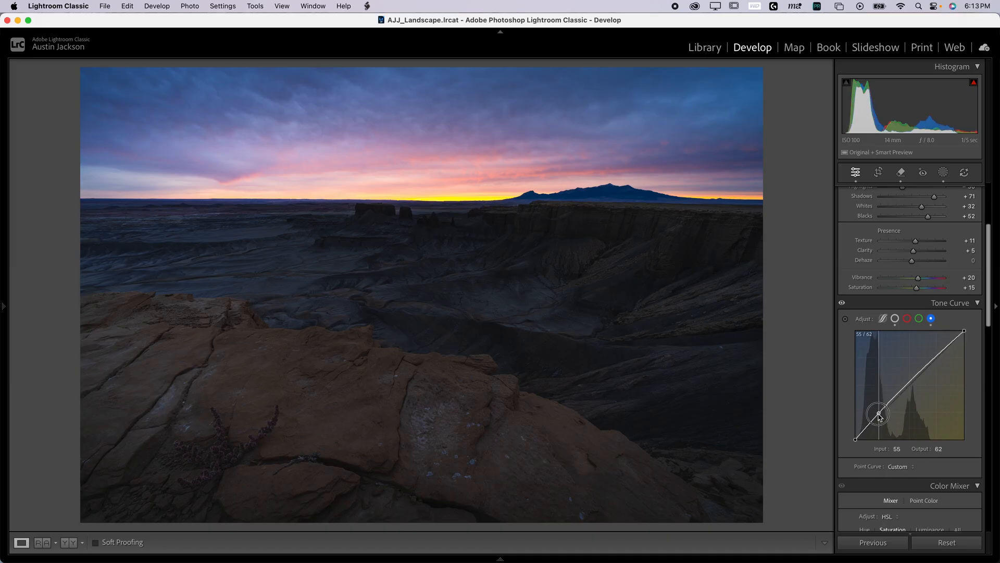
drag(877, 414, 936, 354)
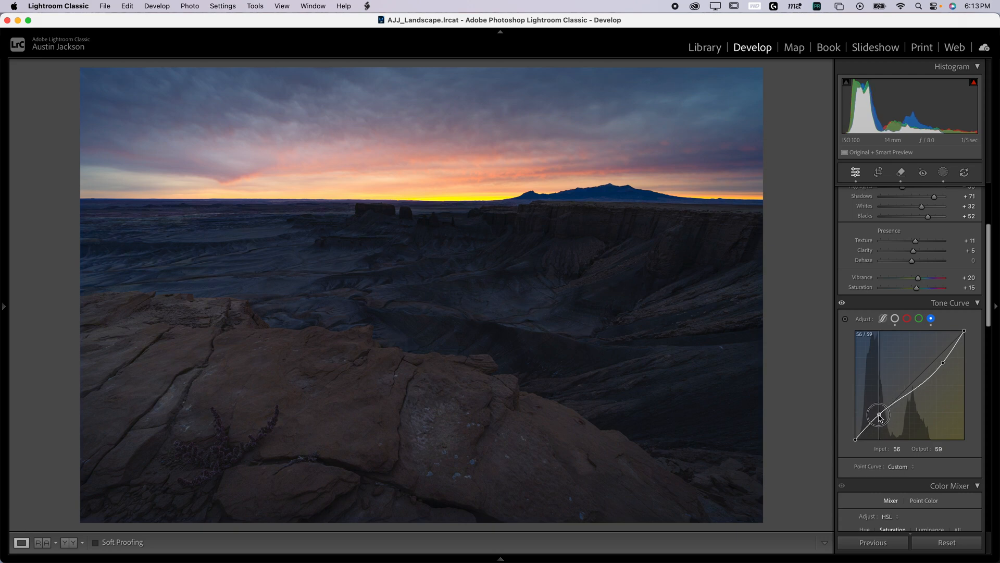
drag(879, 415, 883, 424)
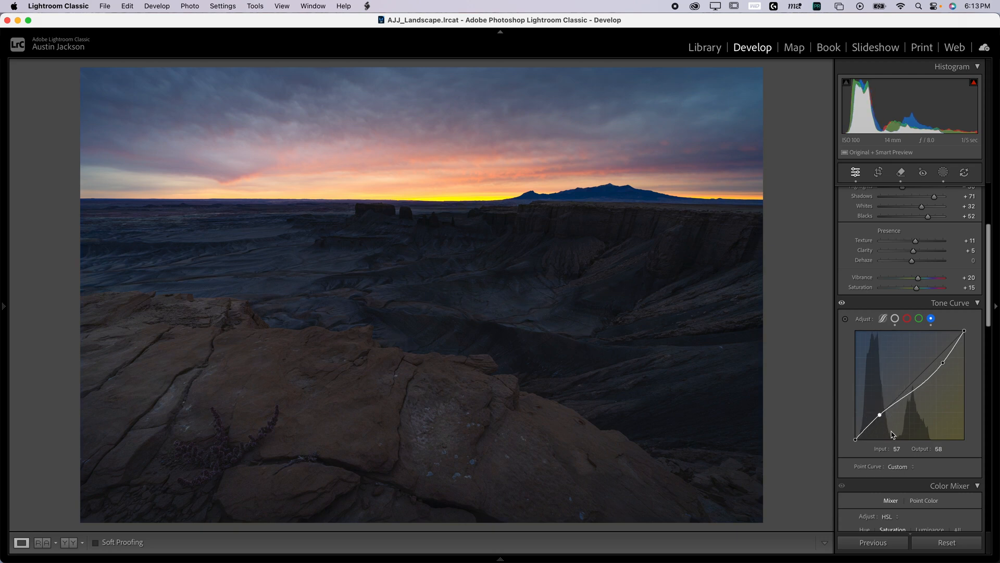
drag(884, 414, 941, 365)
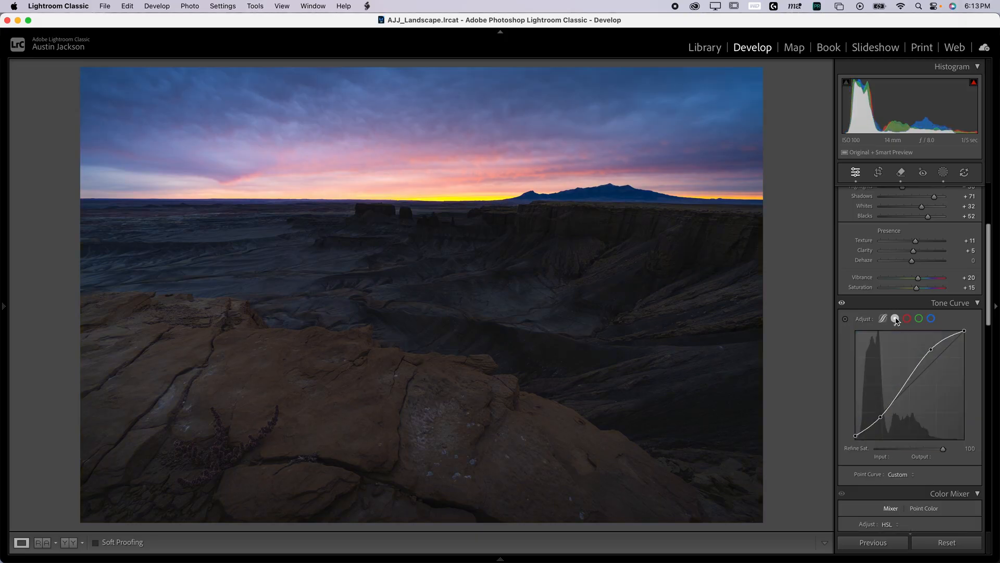
mouse_move(896, 319)
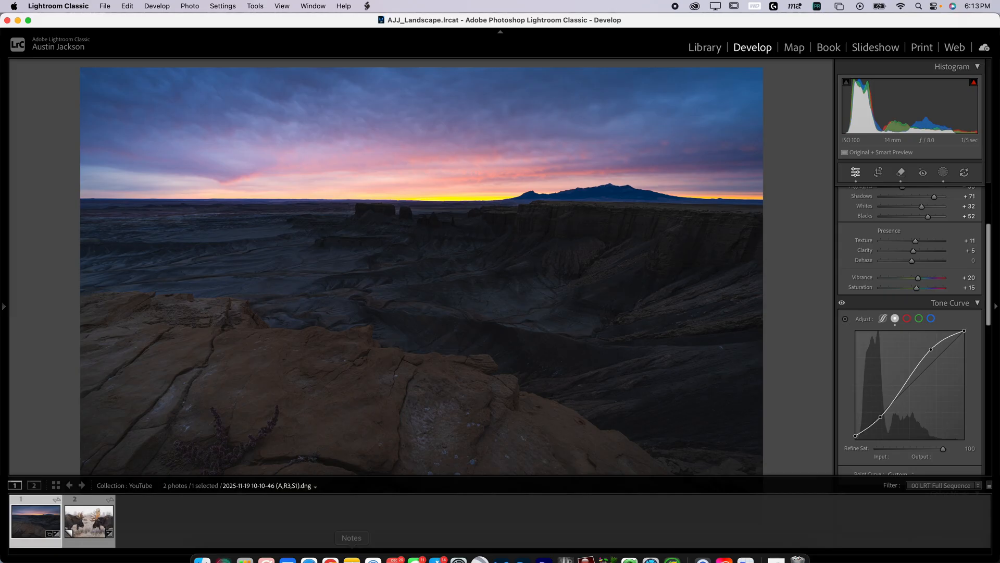
Open the moose photo, try Contrast at +79, then undo it.
click(88, 520)
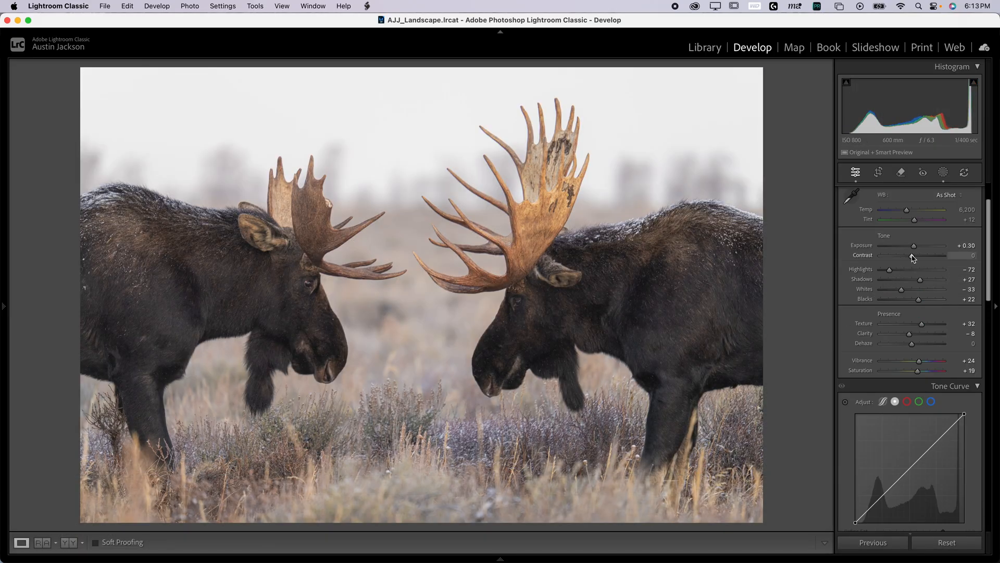
drag(914, 256, 938, 255)
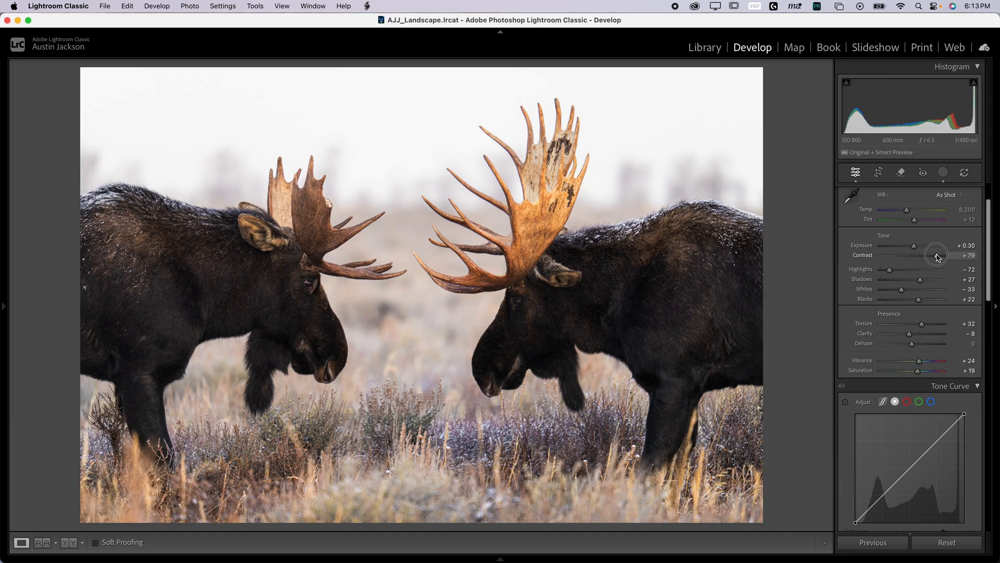
mouse_move(898, 285)
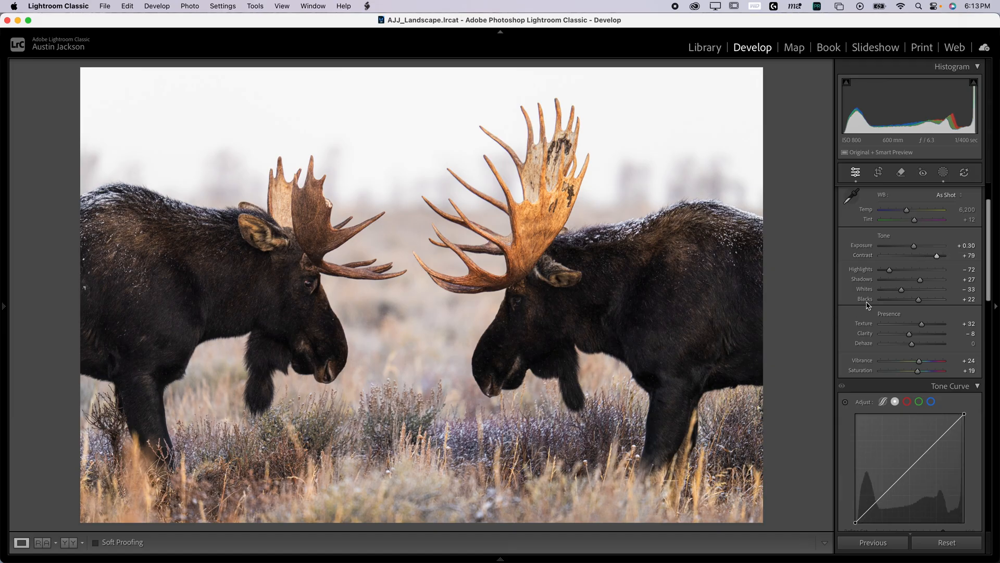
key(cmd+z)
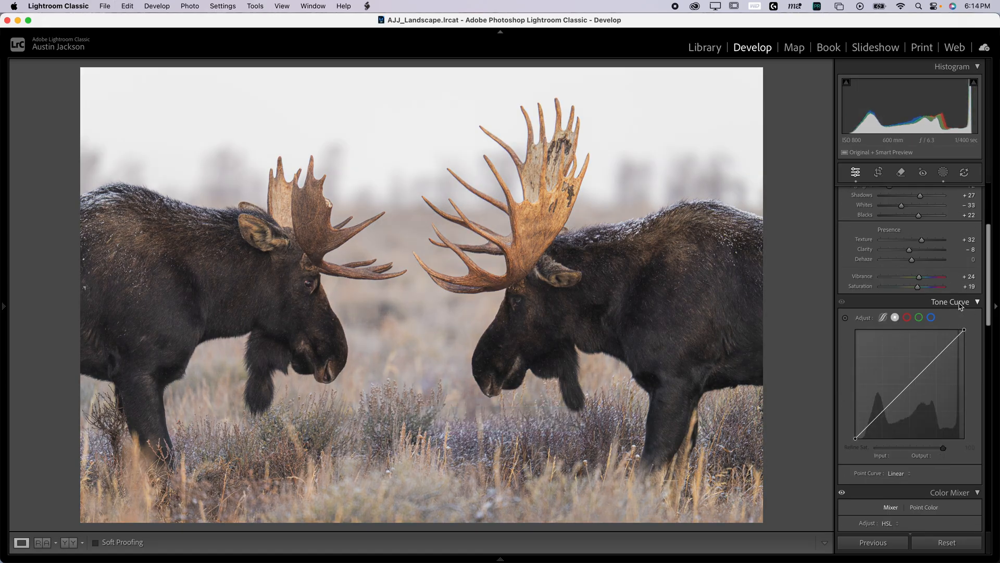
mouse_move(893, 420)
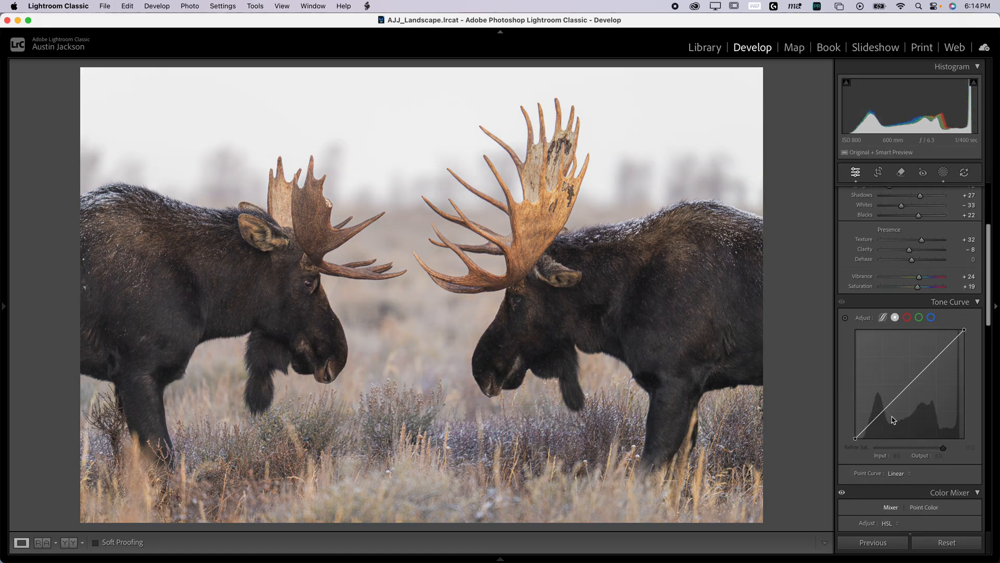
mouse_move(960, 387)
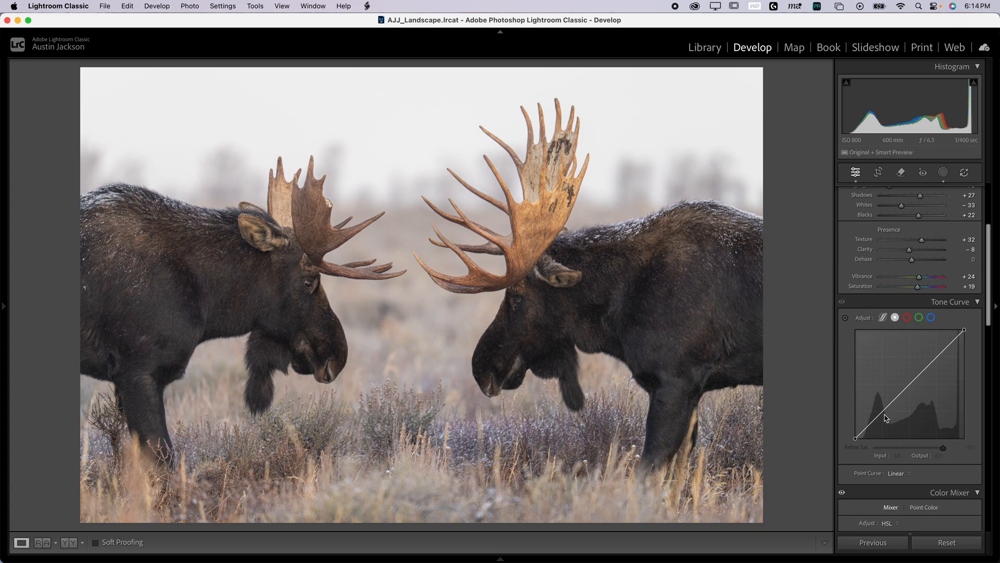
Add shadow and highlight points to the moose curve and adjust the black point.
drag(884, 415, 884, 416)
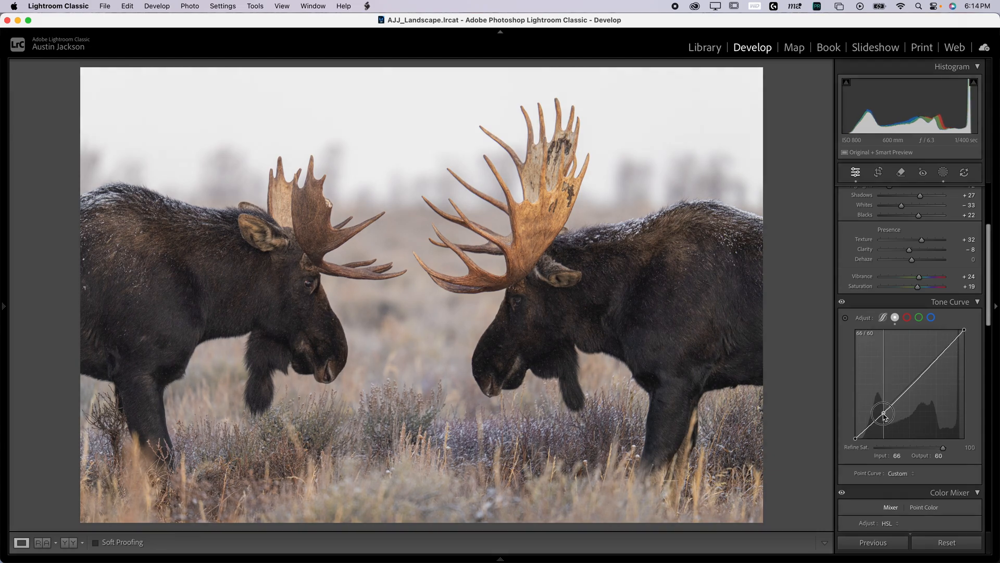
drag(884, 413, 937, 358)
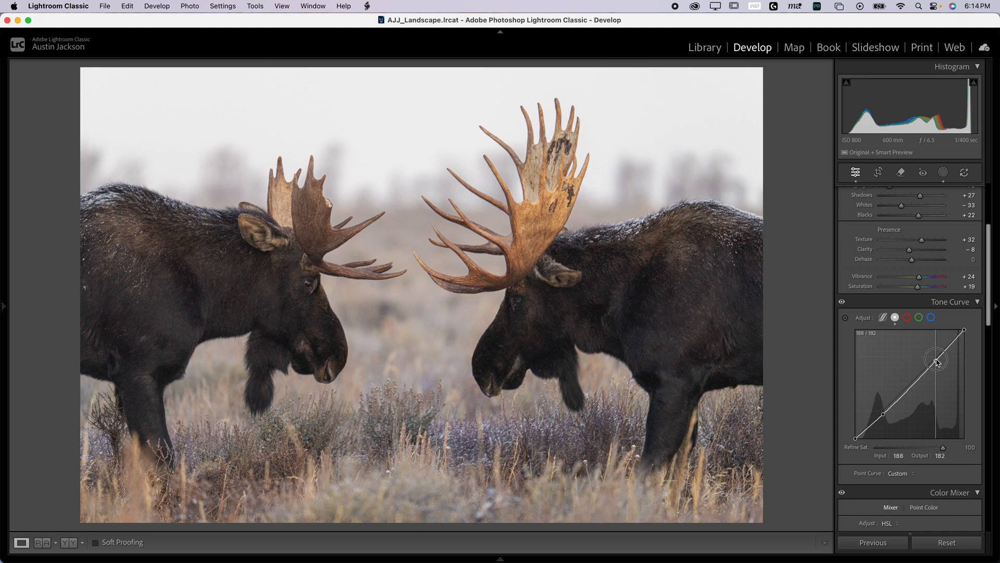
drag(937, 359, 933, 355)
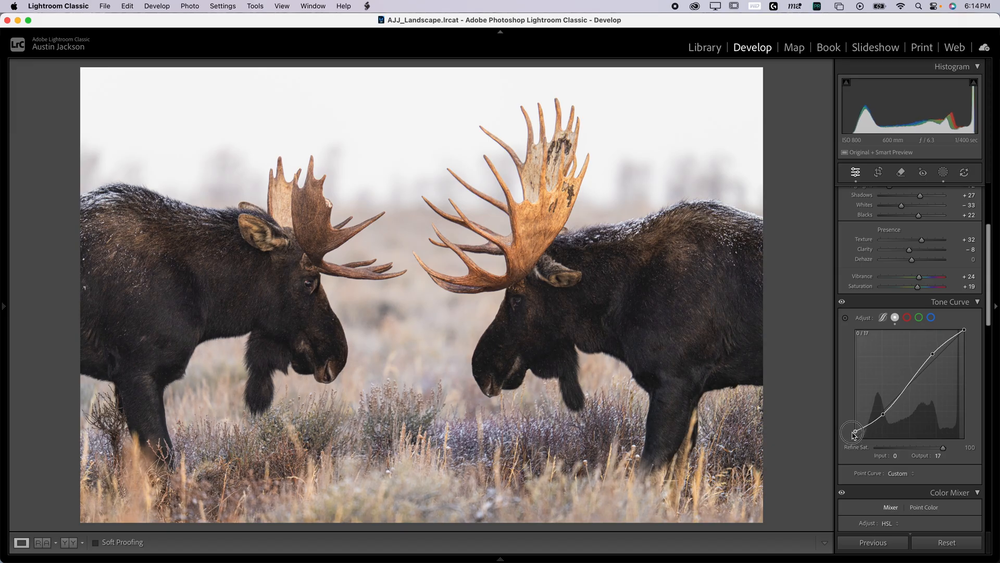
drag(851, 432, 852, 439)
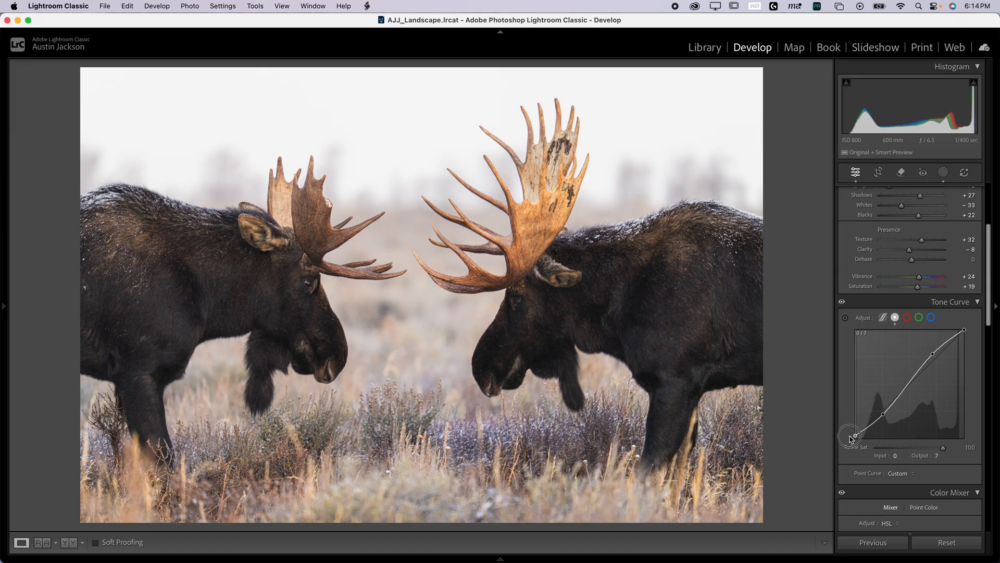
drag(850, 437, 889, 415)
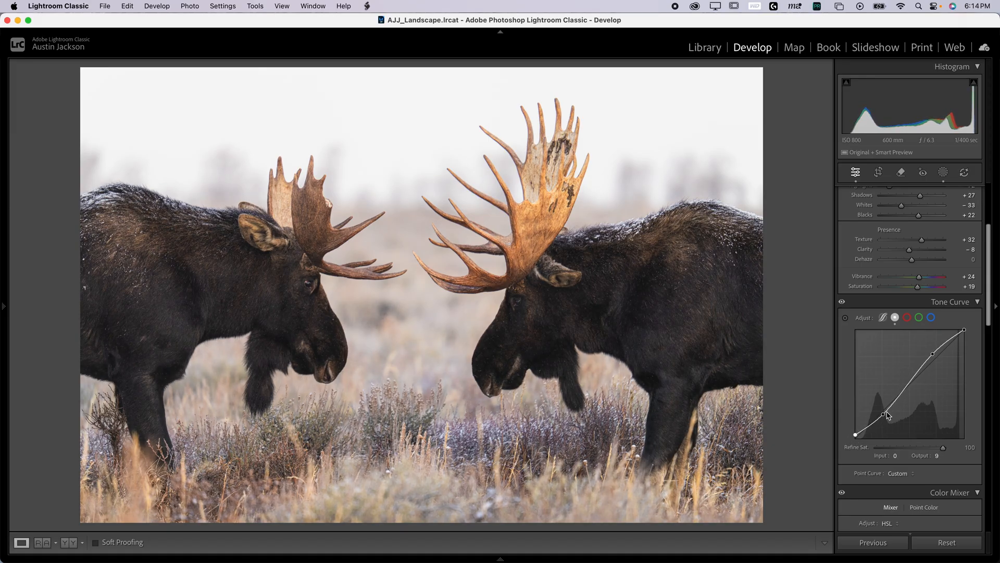
Settle the shadow point near 61/53 and the highlight point at 187/188.
drag(887, 415, 881, 421)
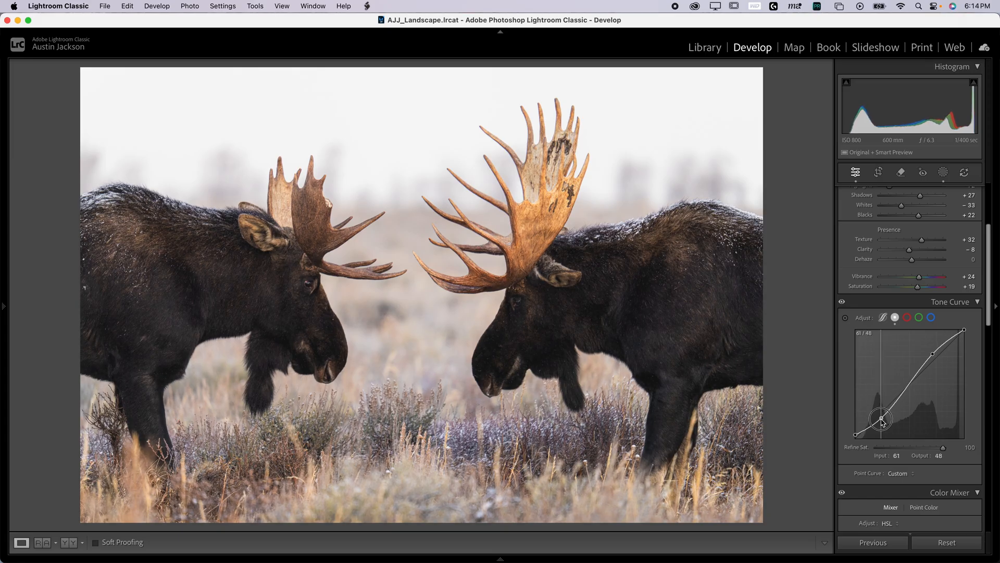
drag(881, 423, 881, 416)
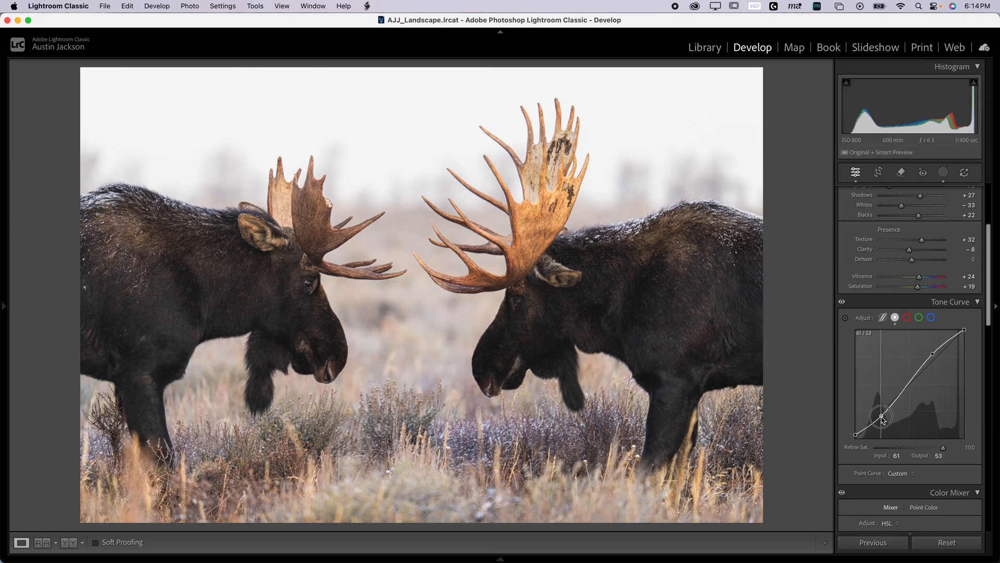
drag(880, 415, 938, 361)
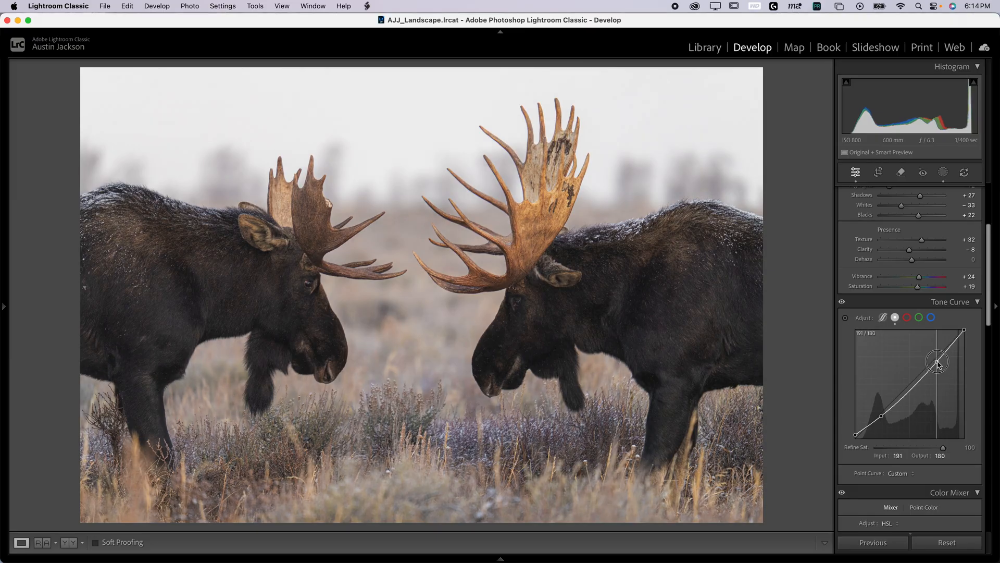
drag(938, 362, 934, 356)
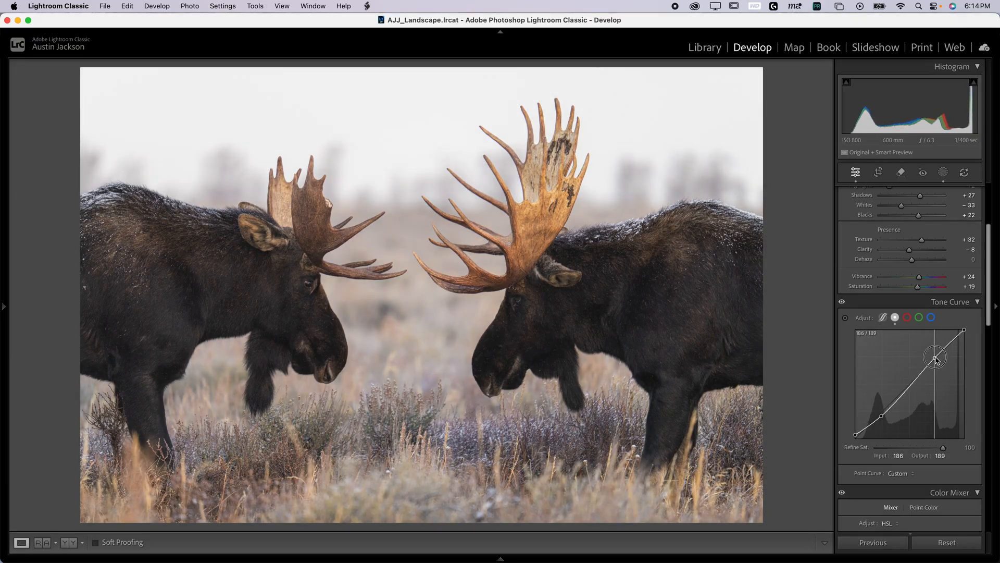
drag(935, 356, 935, 359)
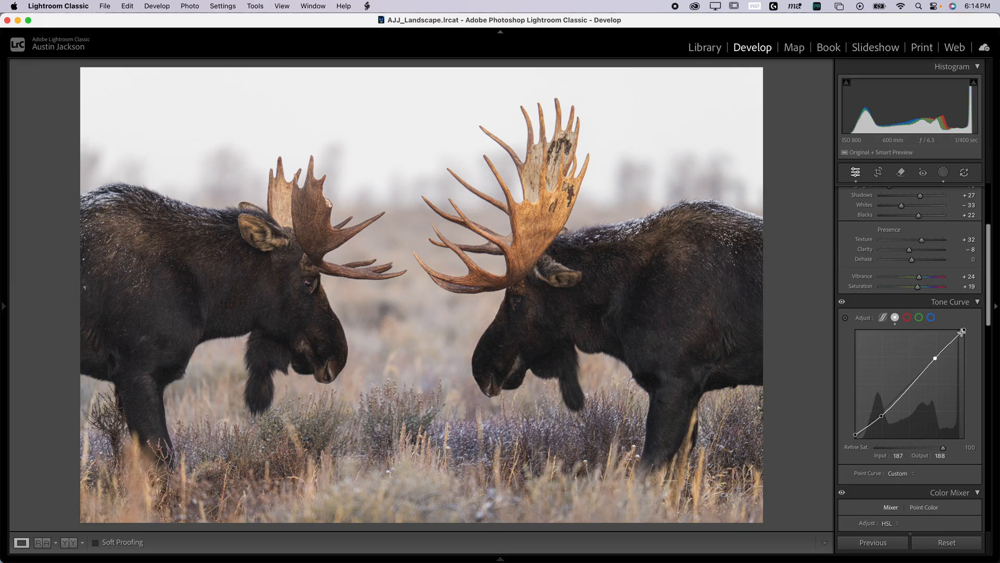
Move the moose photo's curve white endpoint to input 226, output 255, brightening the highlights.
drag(962, 331, 947, 324)
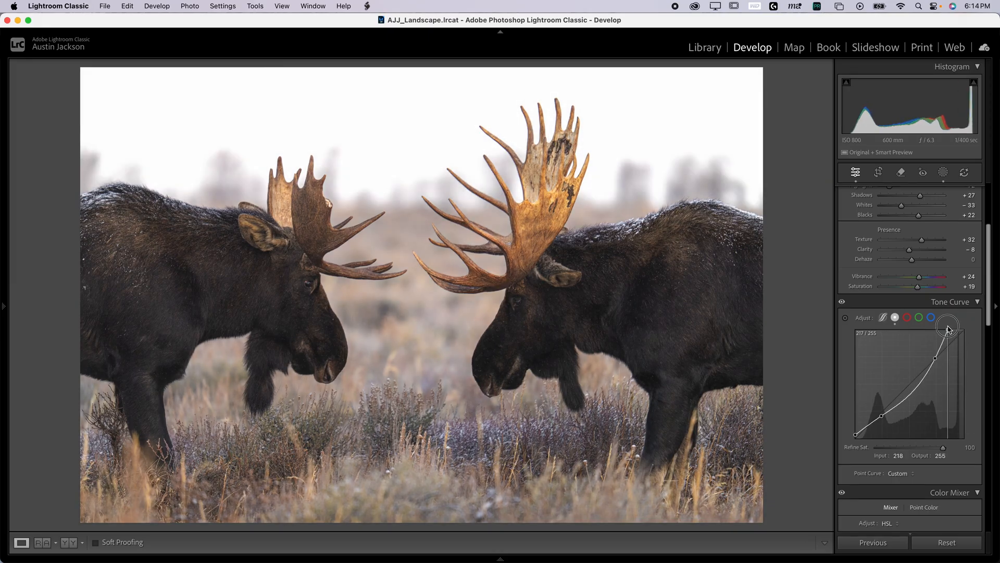
drag(949, 329, 964, 330)
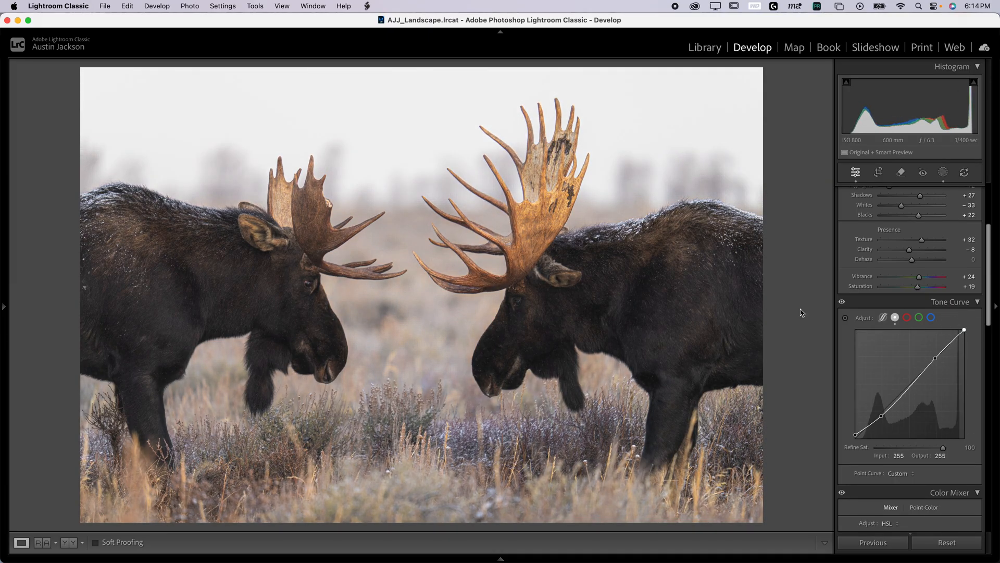
mouse_move(241, 144)
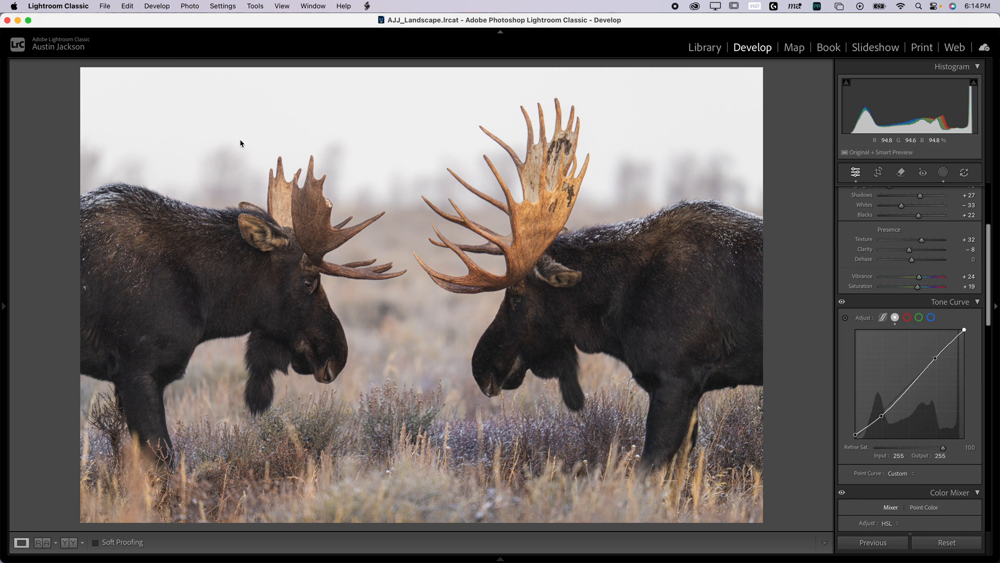
mouse_move(383, 304)
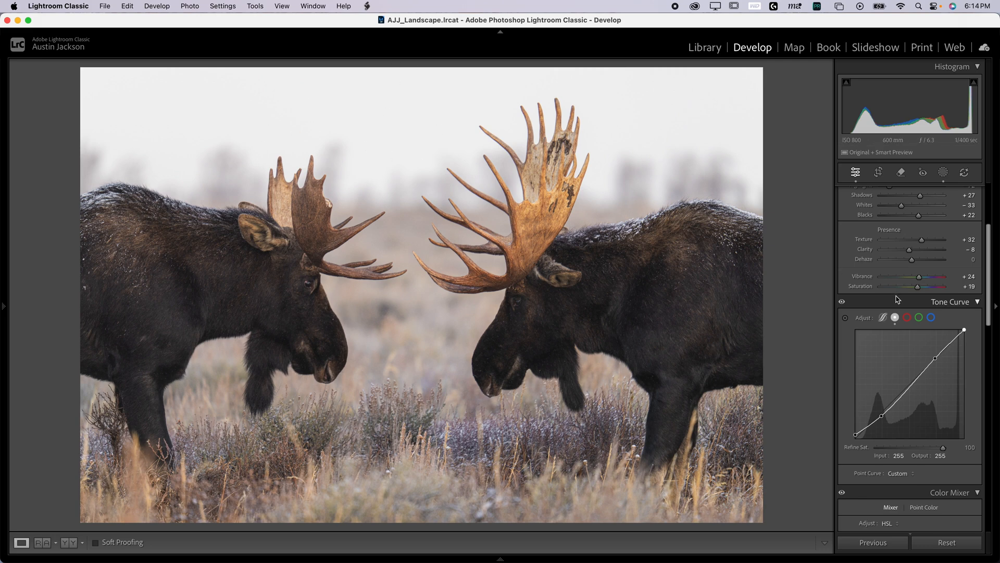
drag(963, 330, 964, 336)
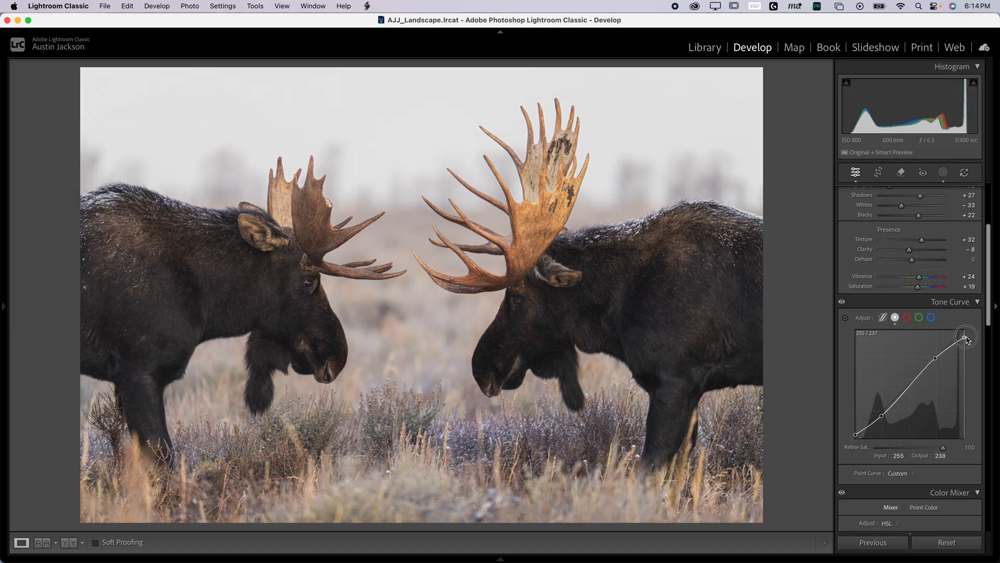
drag(964, 337, 967, 346)
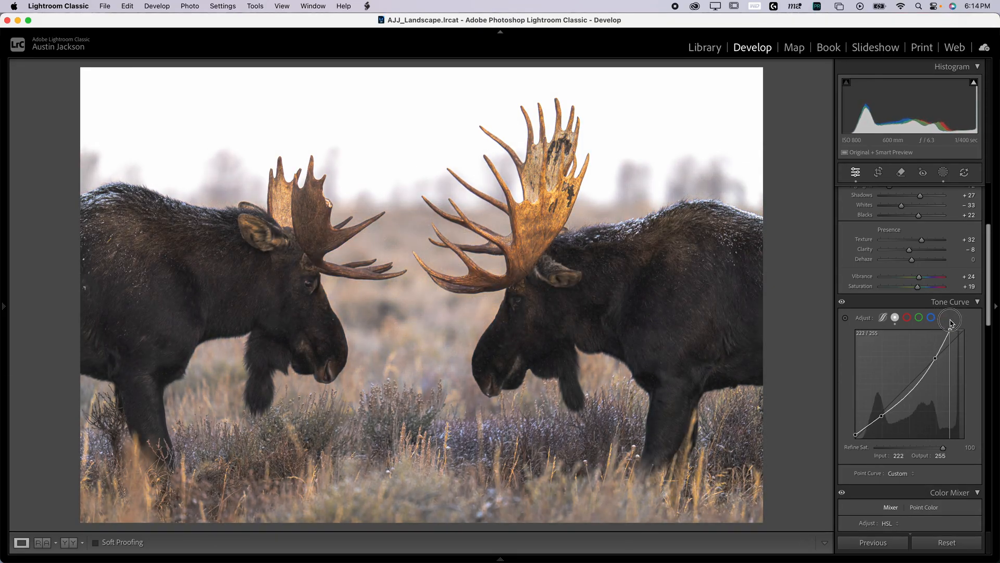
drag(950, 323, 950, 322)
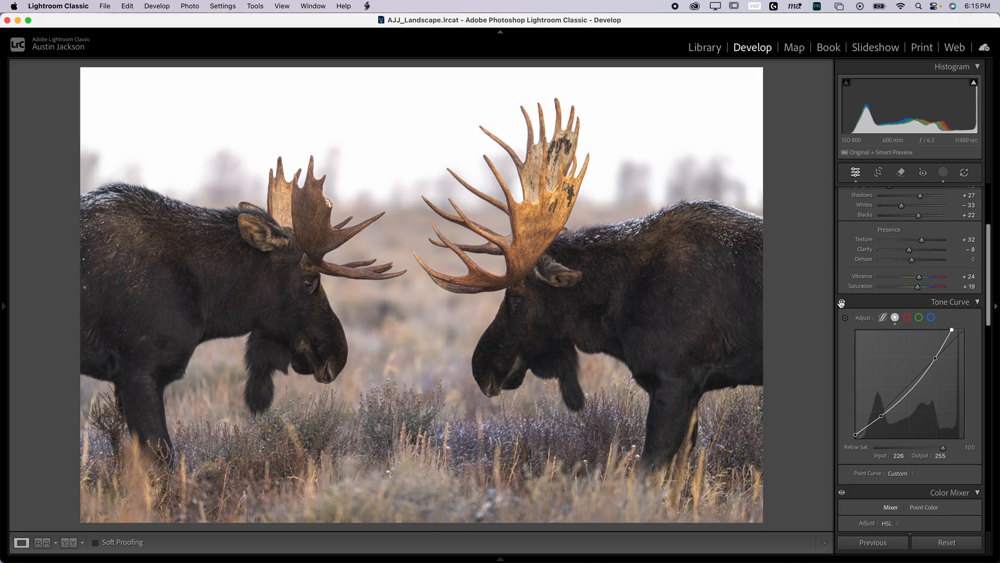
mouse_move(185, 337)
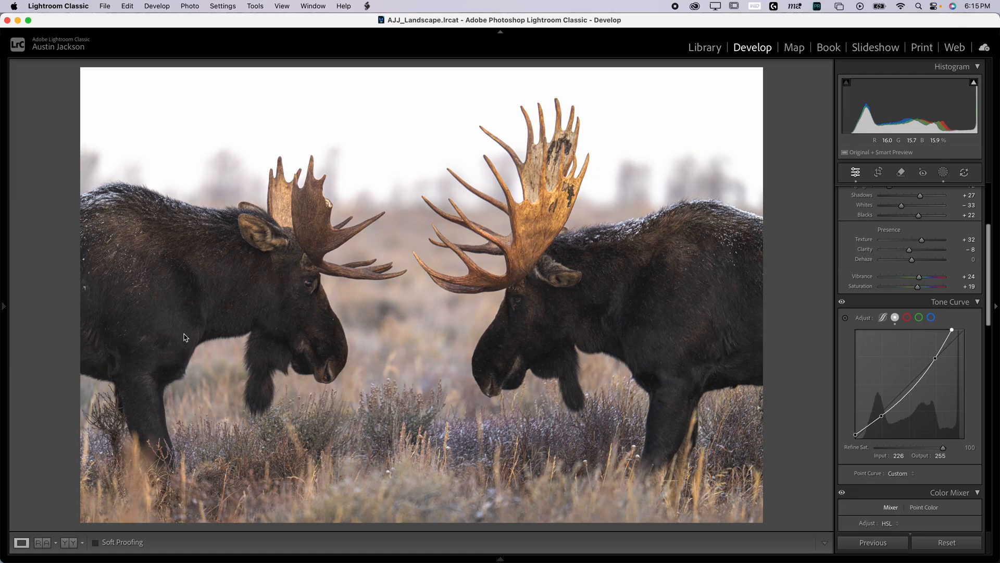